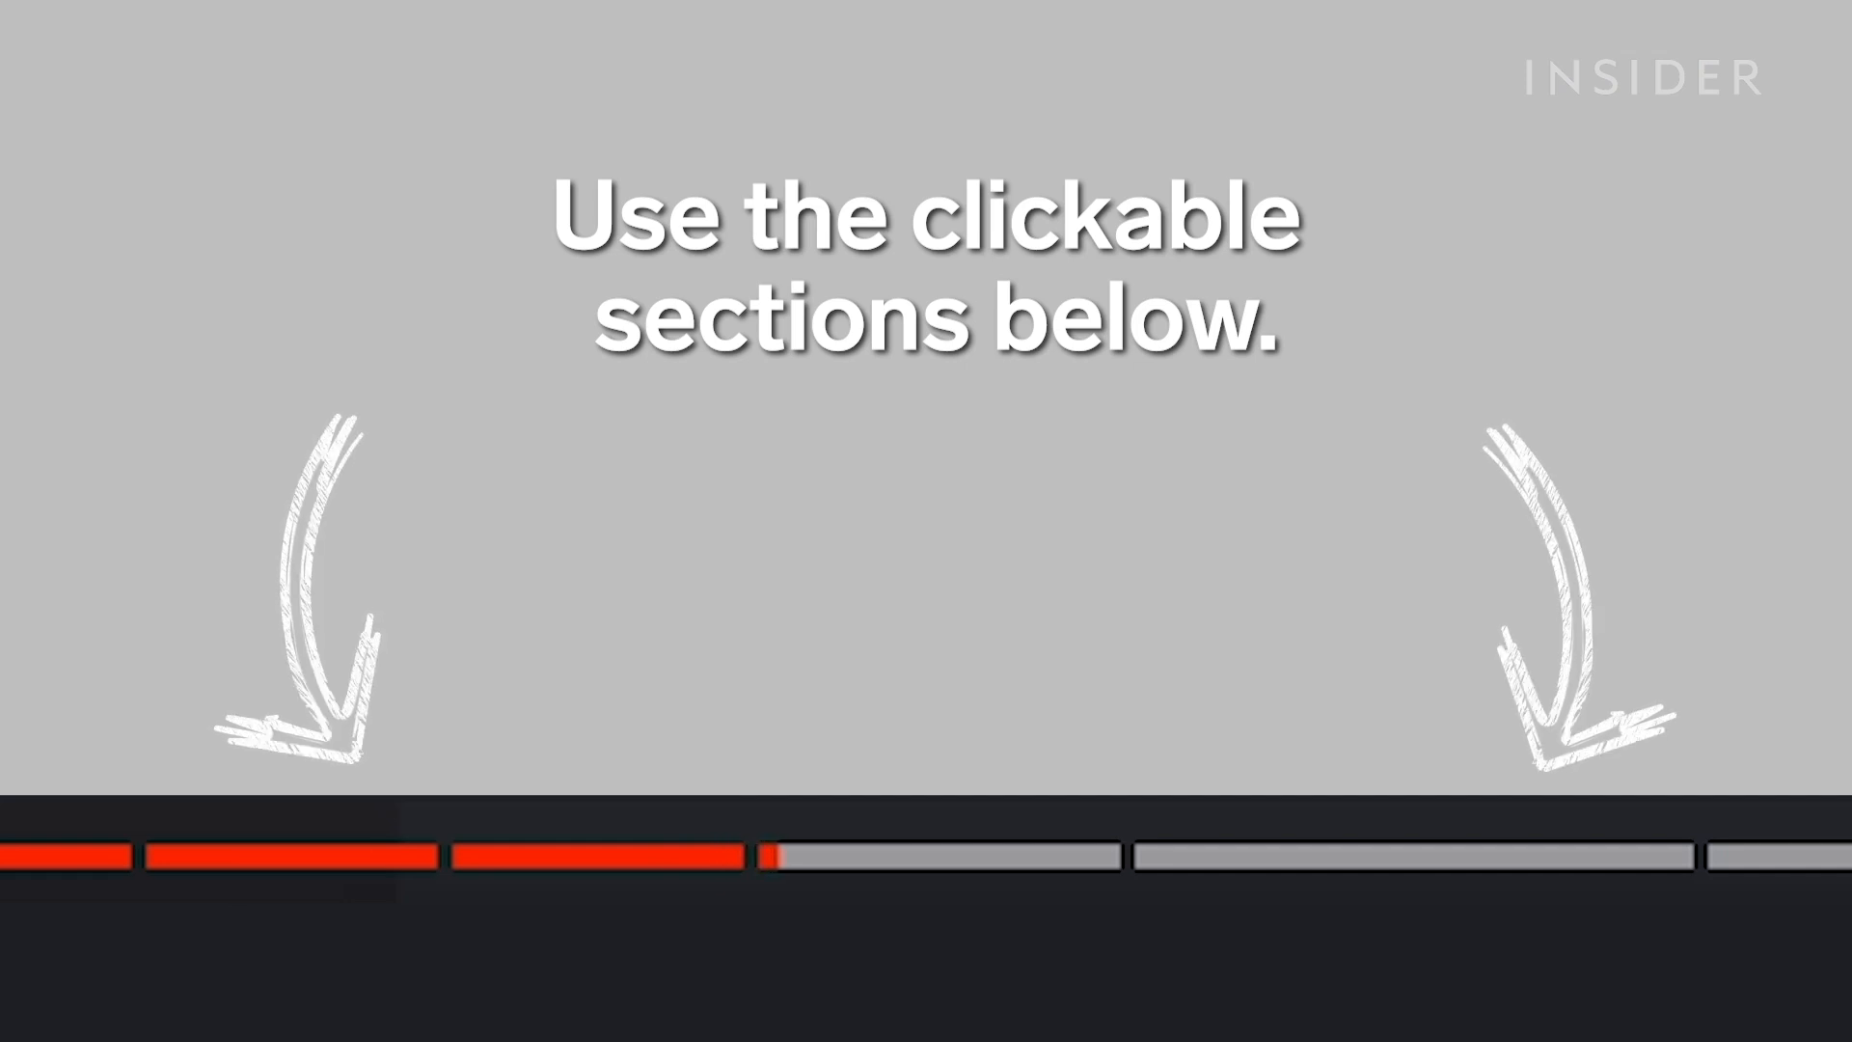
Log in to the Twitch account and start the guided setup from the Welcome screen.
click(934, 855)
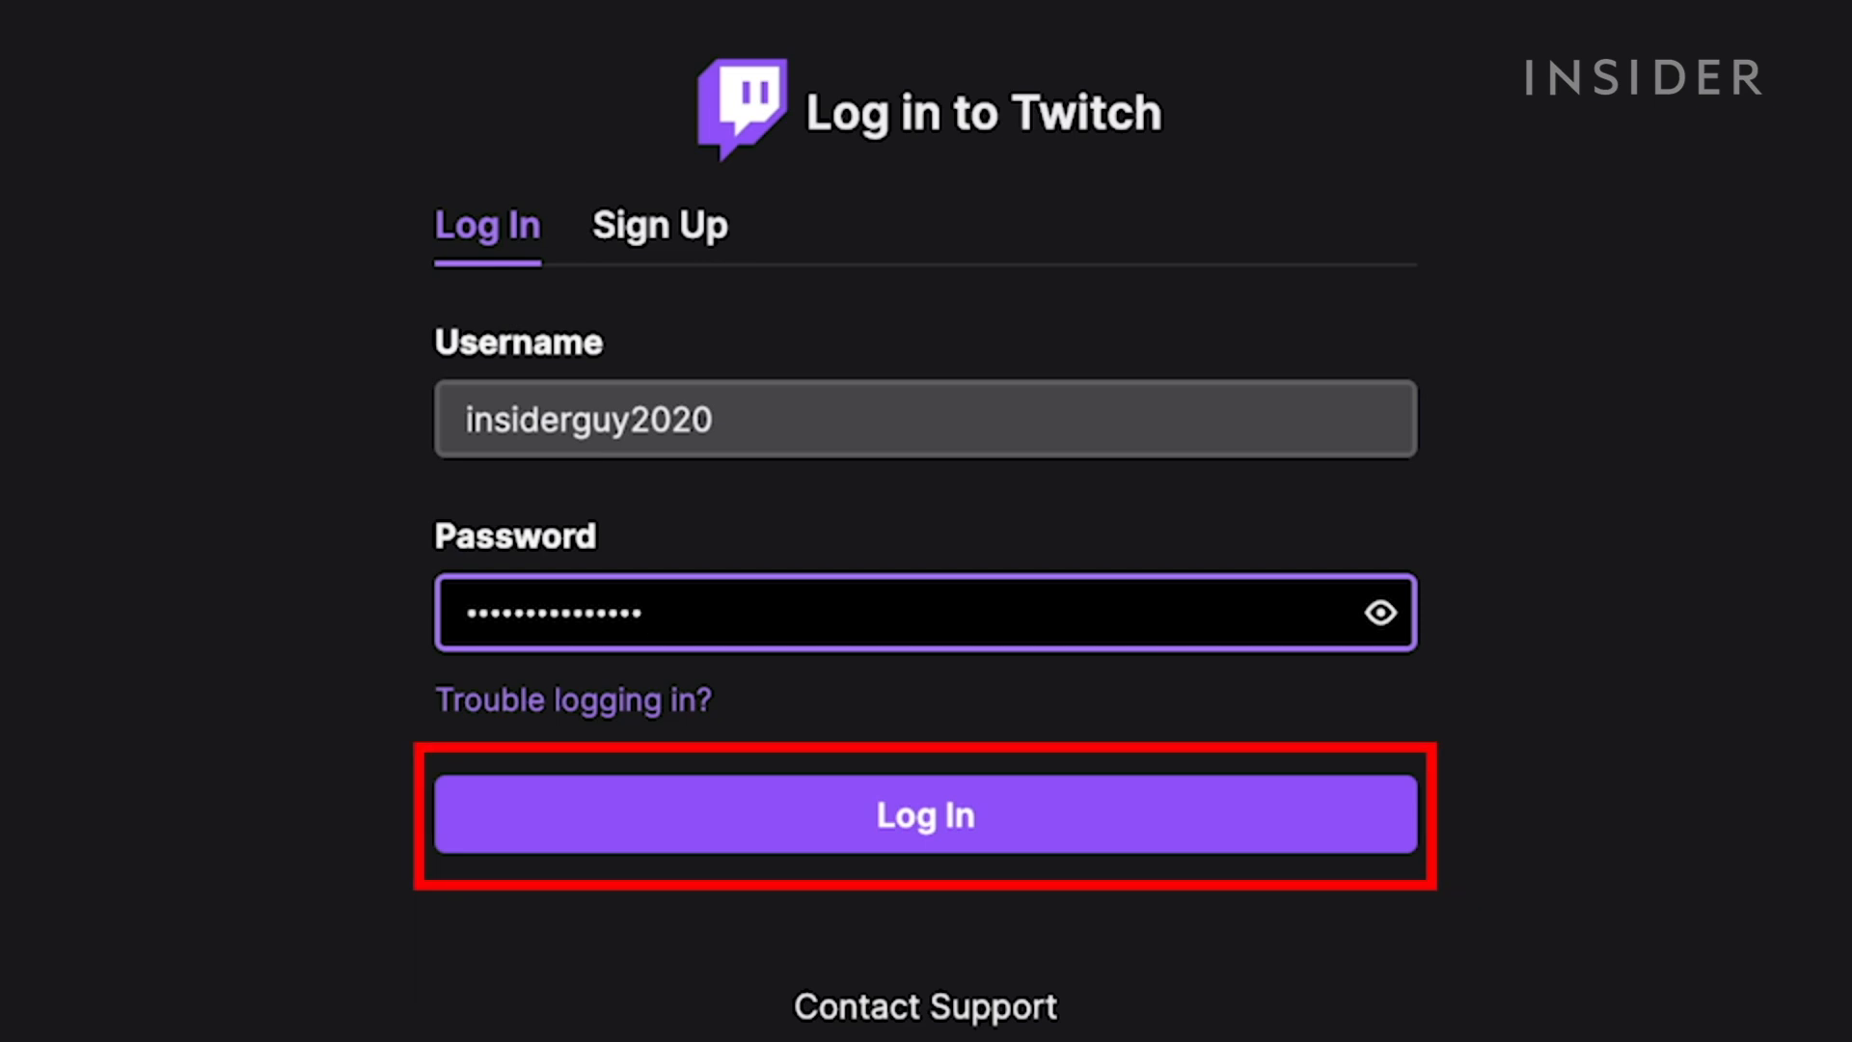
click(925, 814)
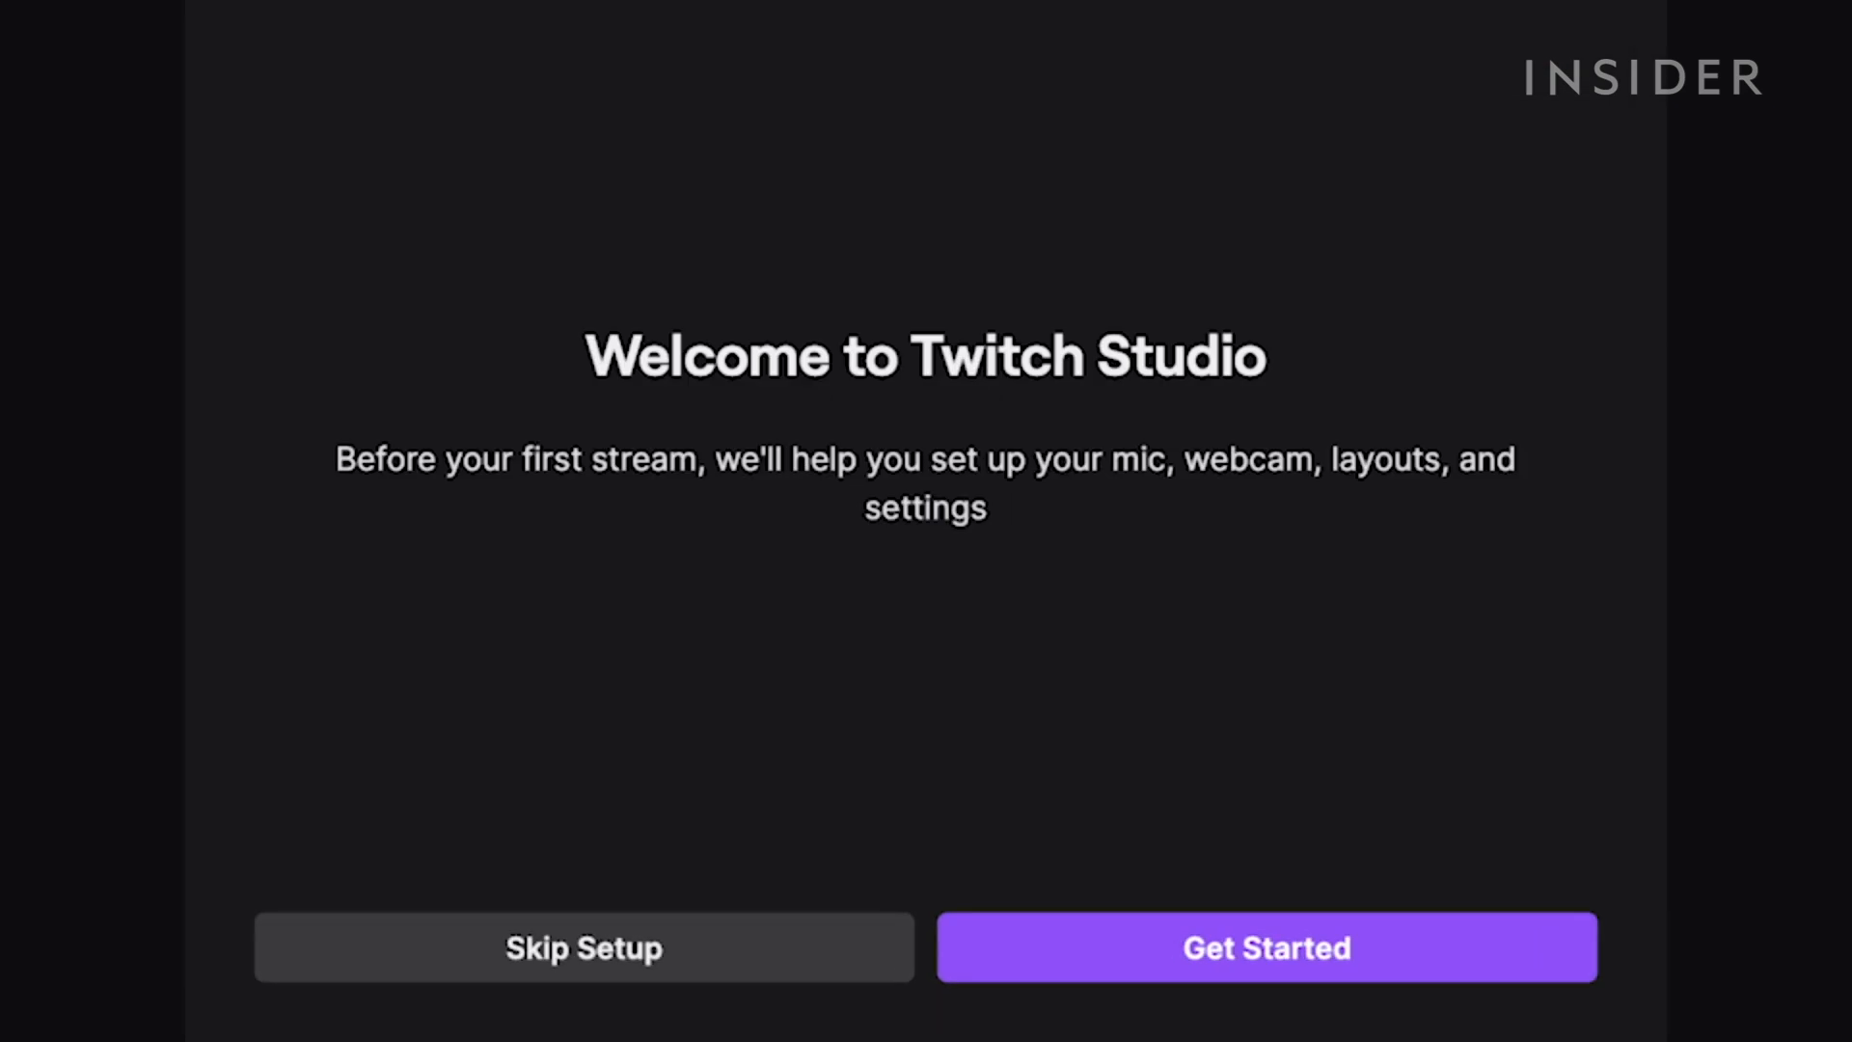
click(1265, 946)
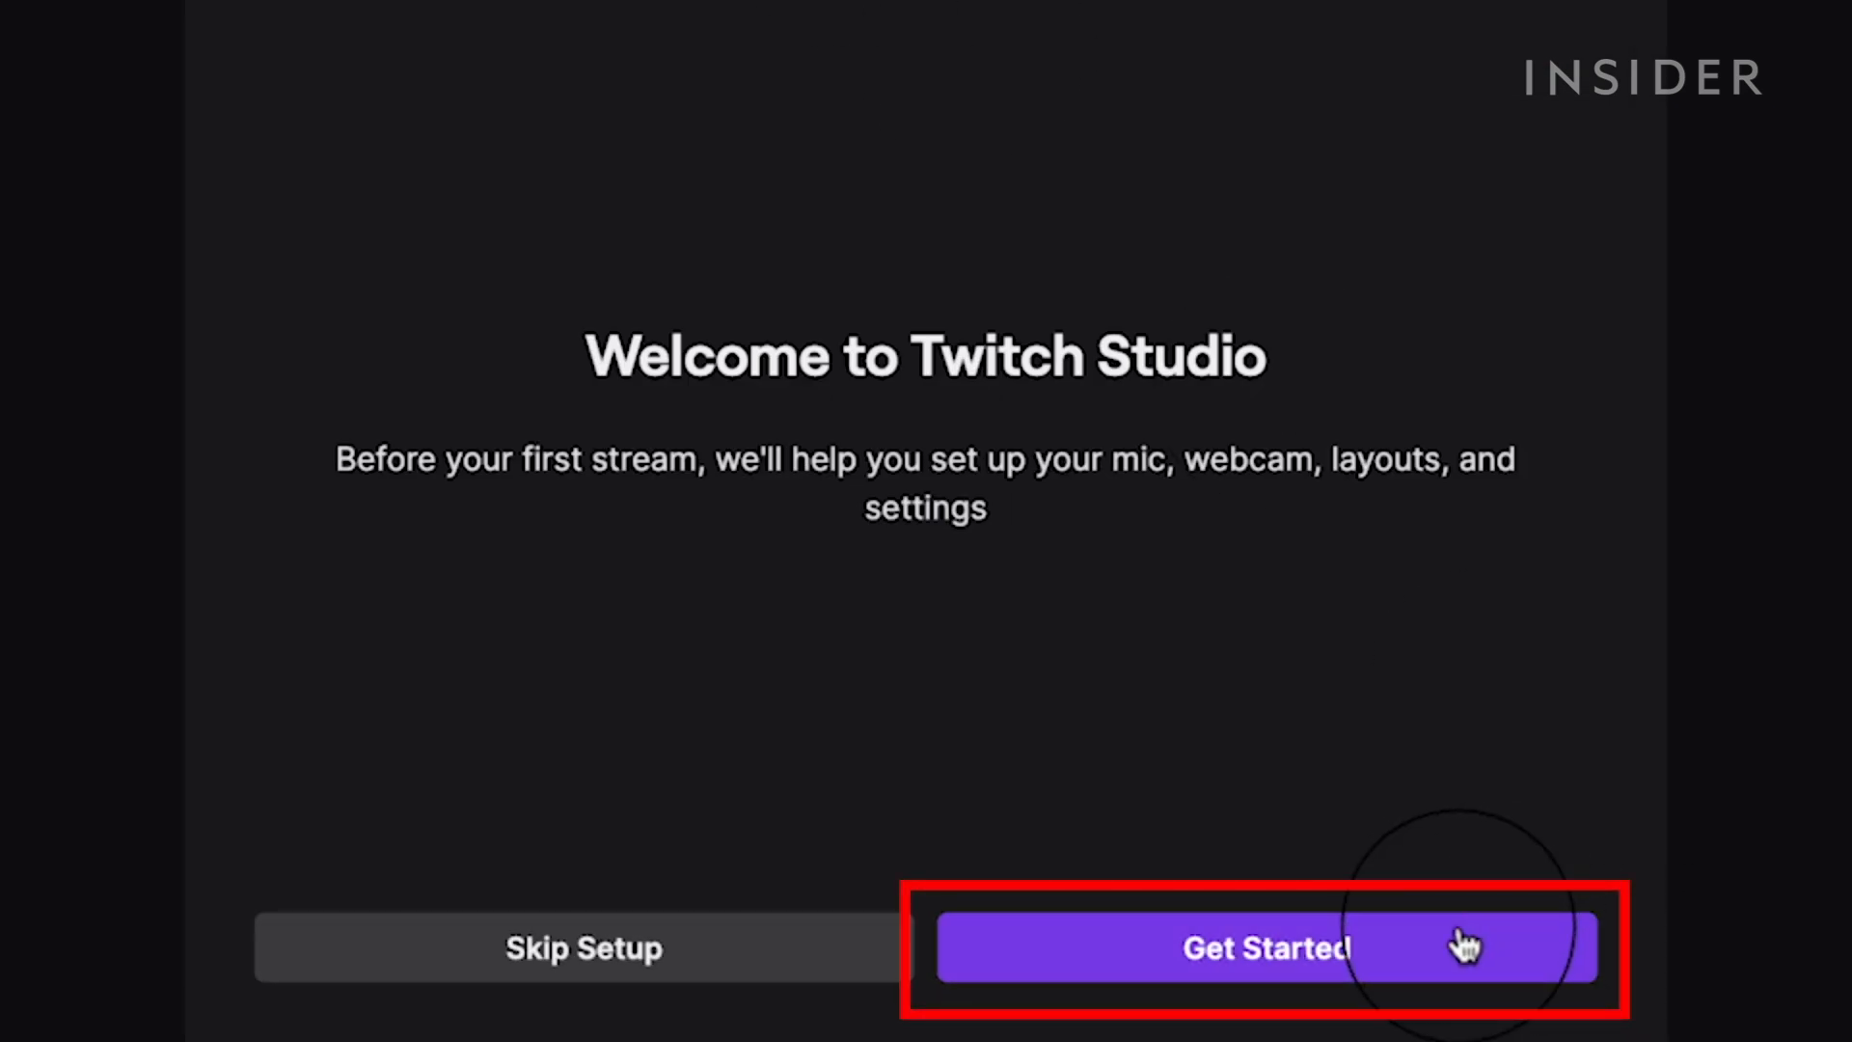
click(1262, 947)
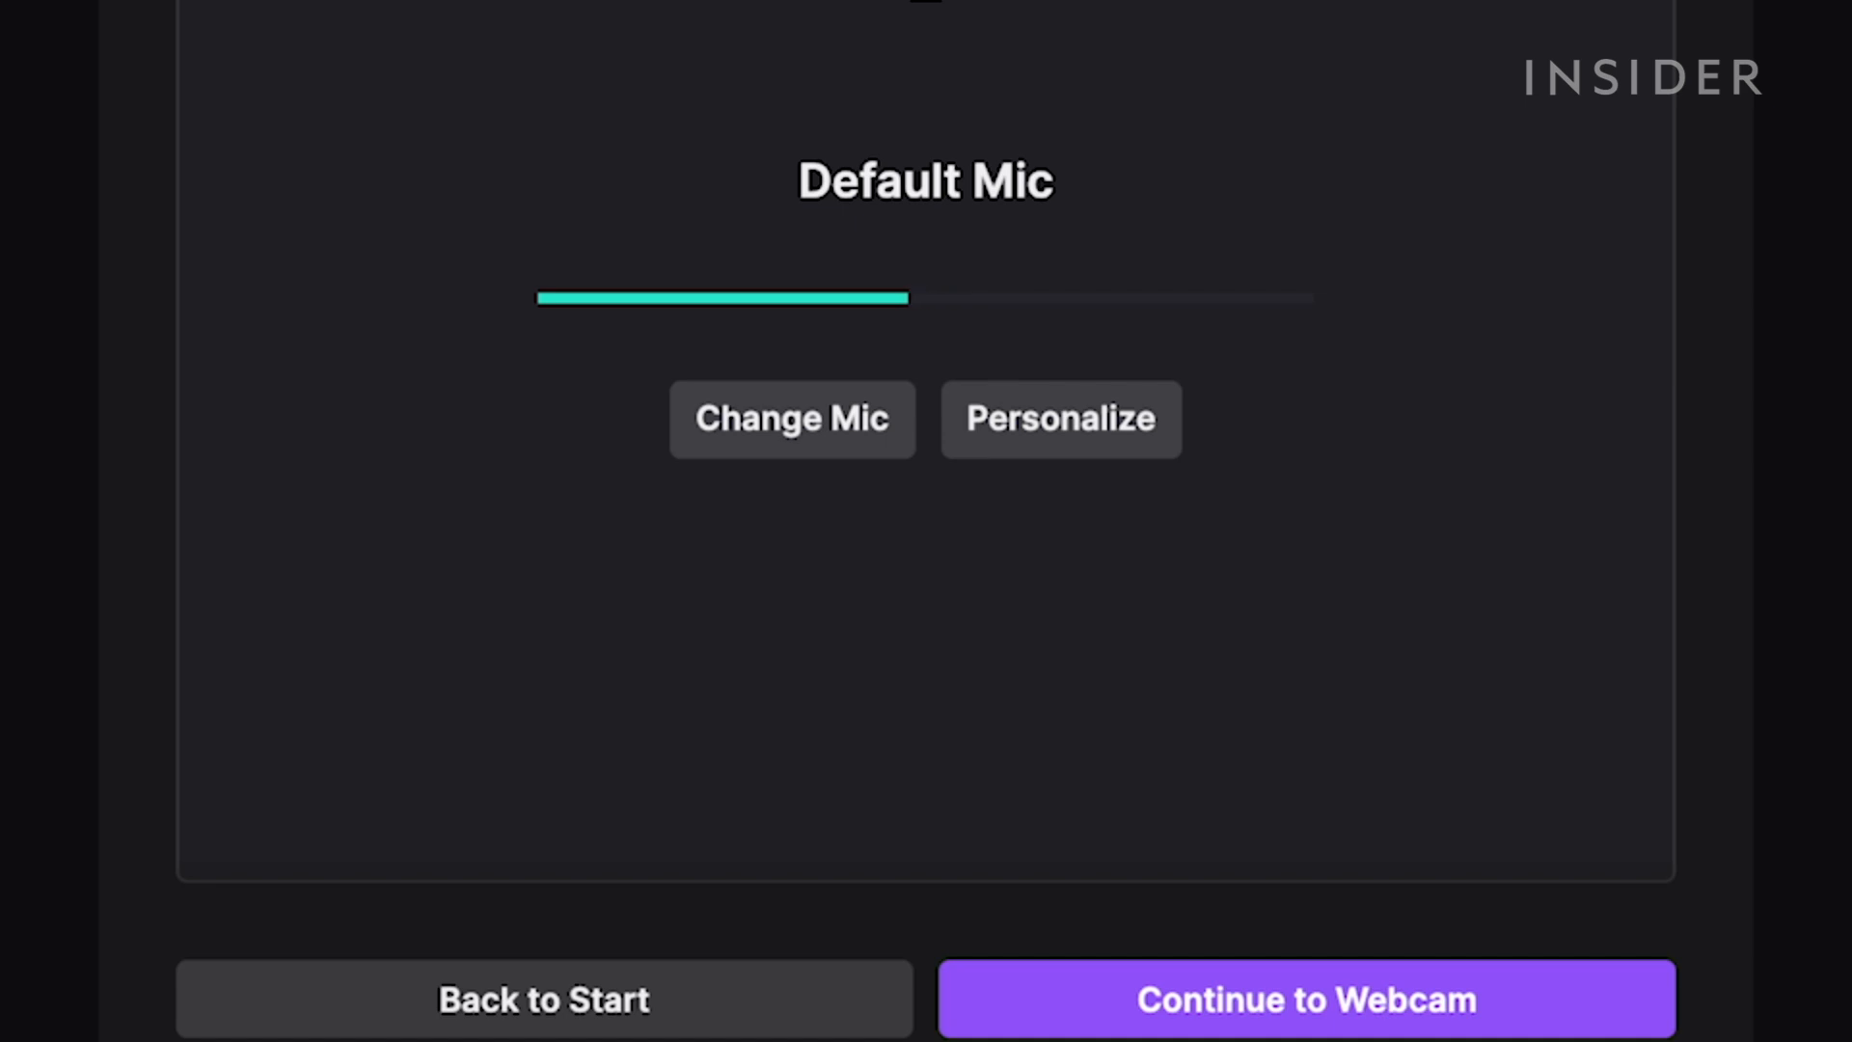
Choose the Sony Camera as webcam, keep the Default filter, and enable Remove background color.
click(1305, 997)
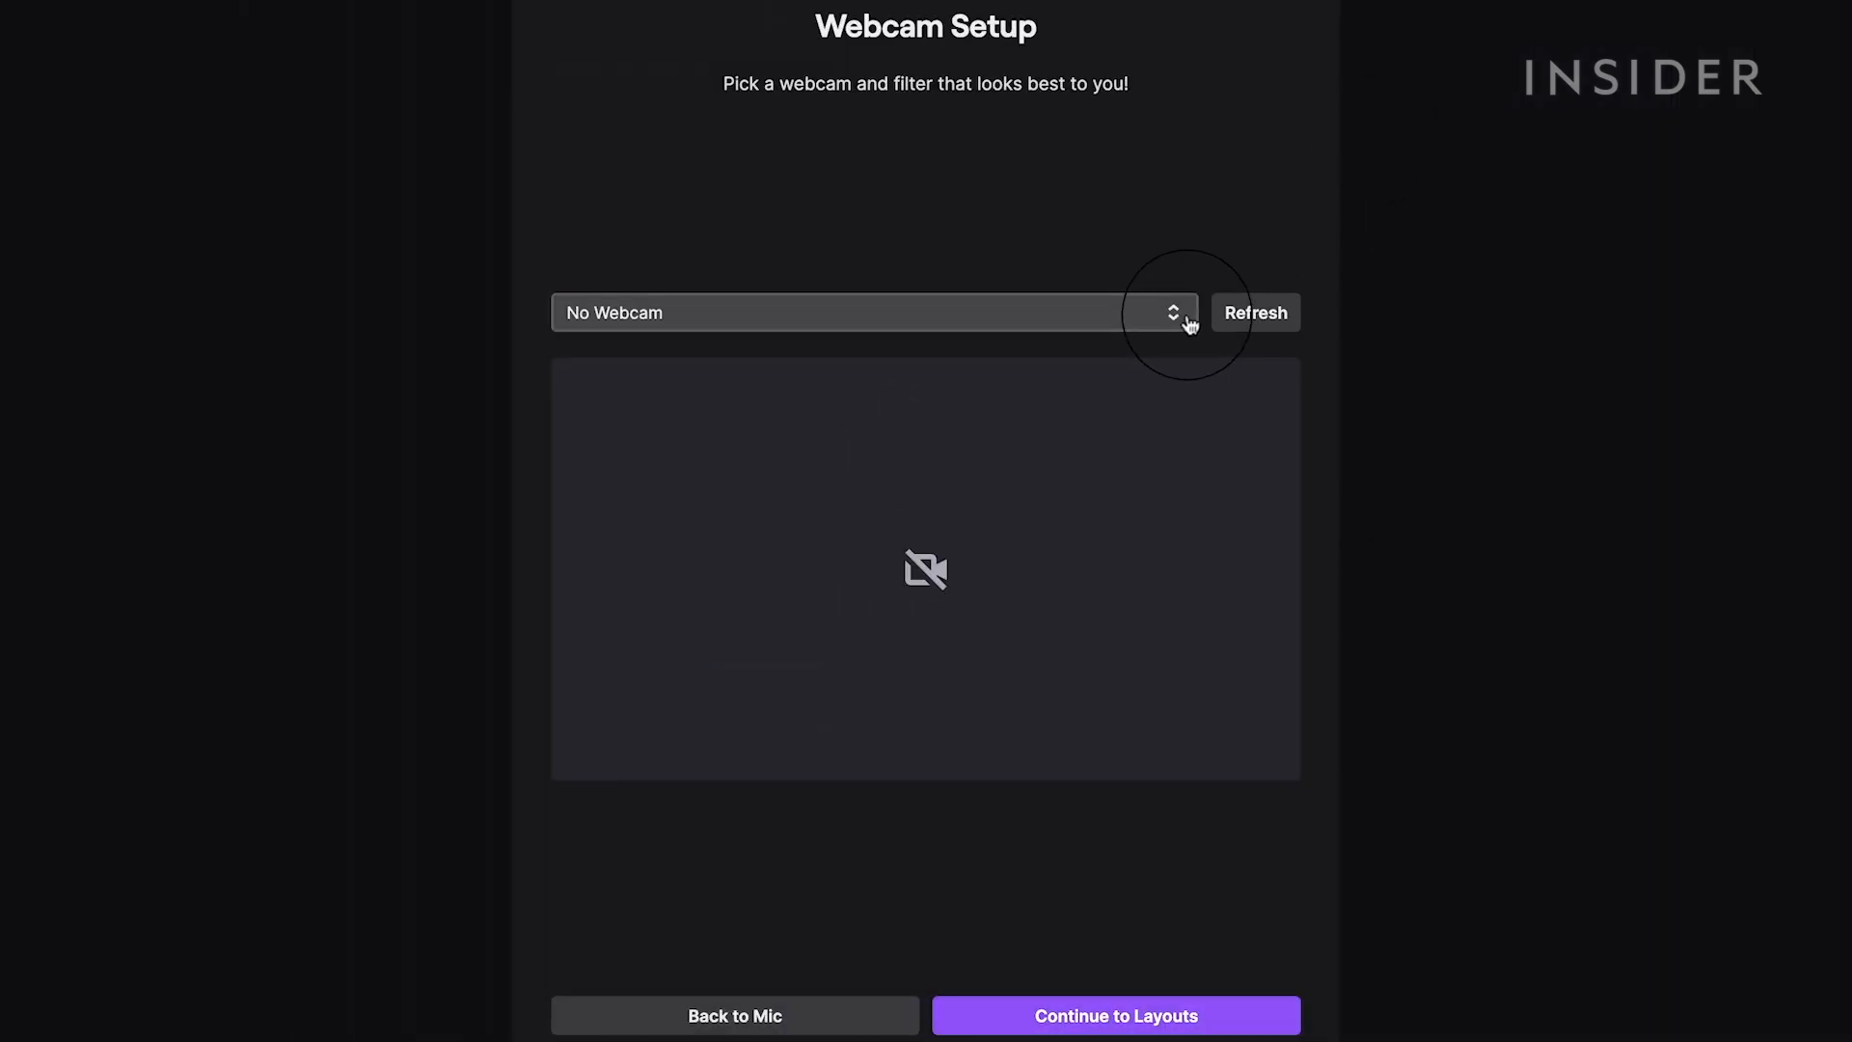
click(874, 313)
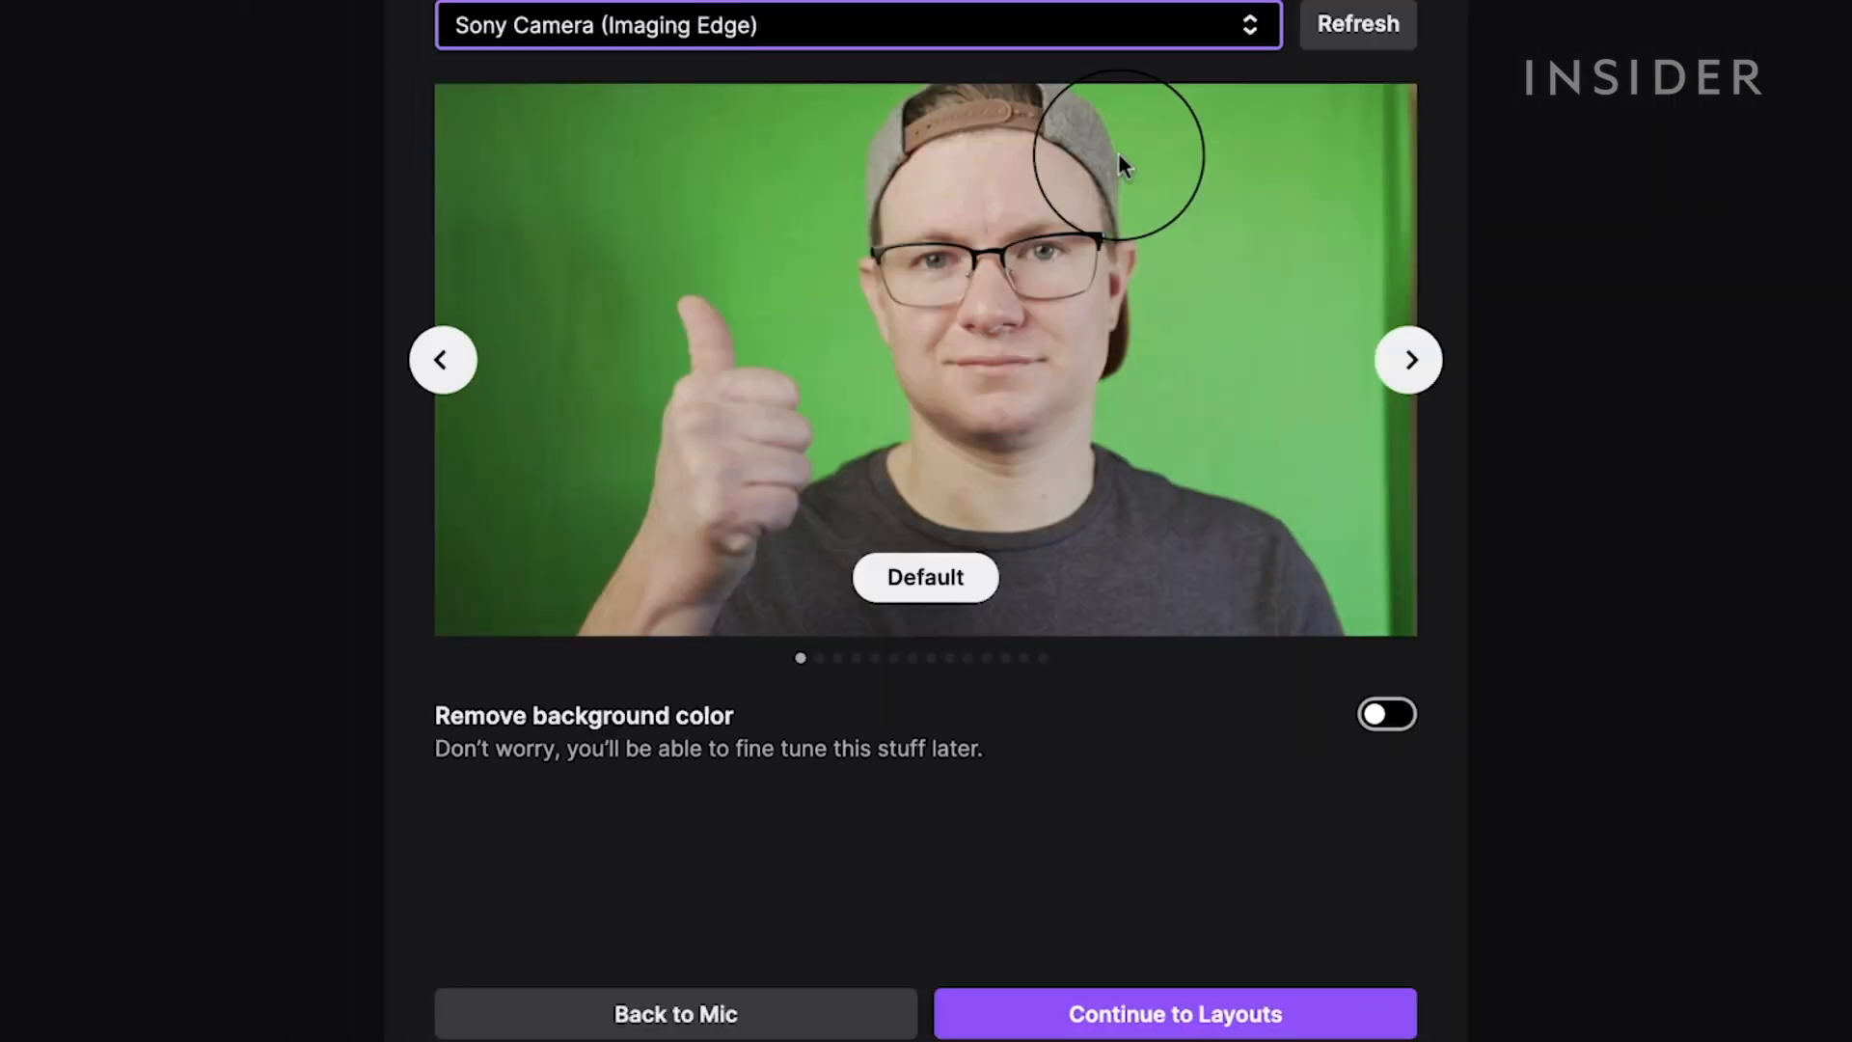
click(1408, 359)
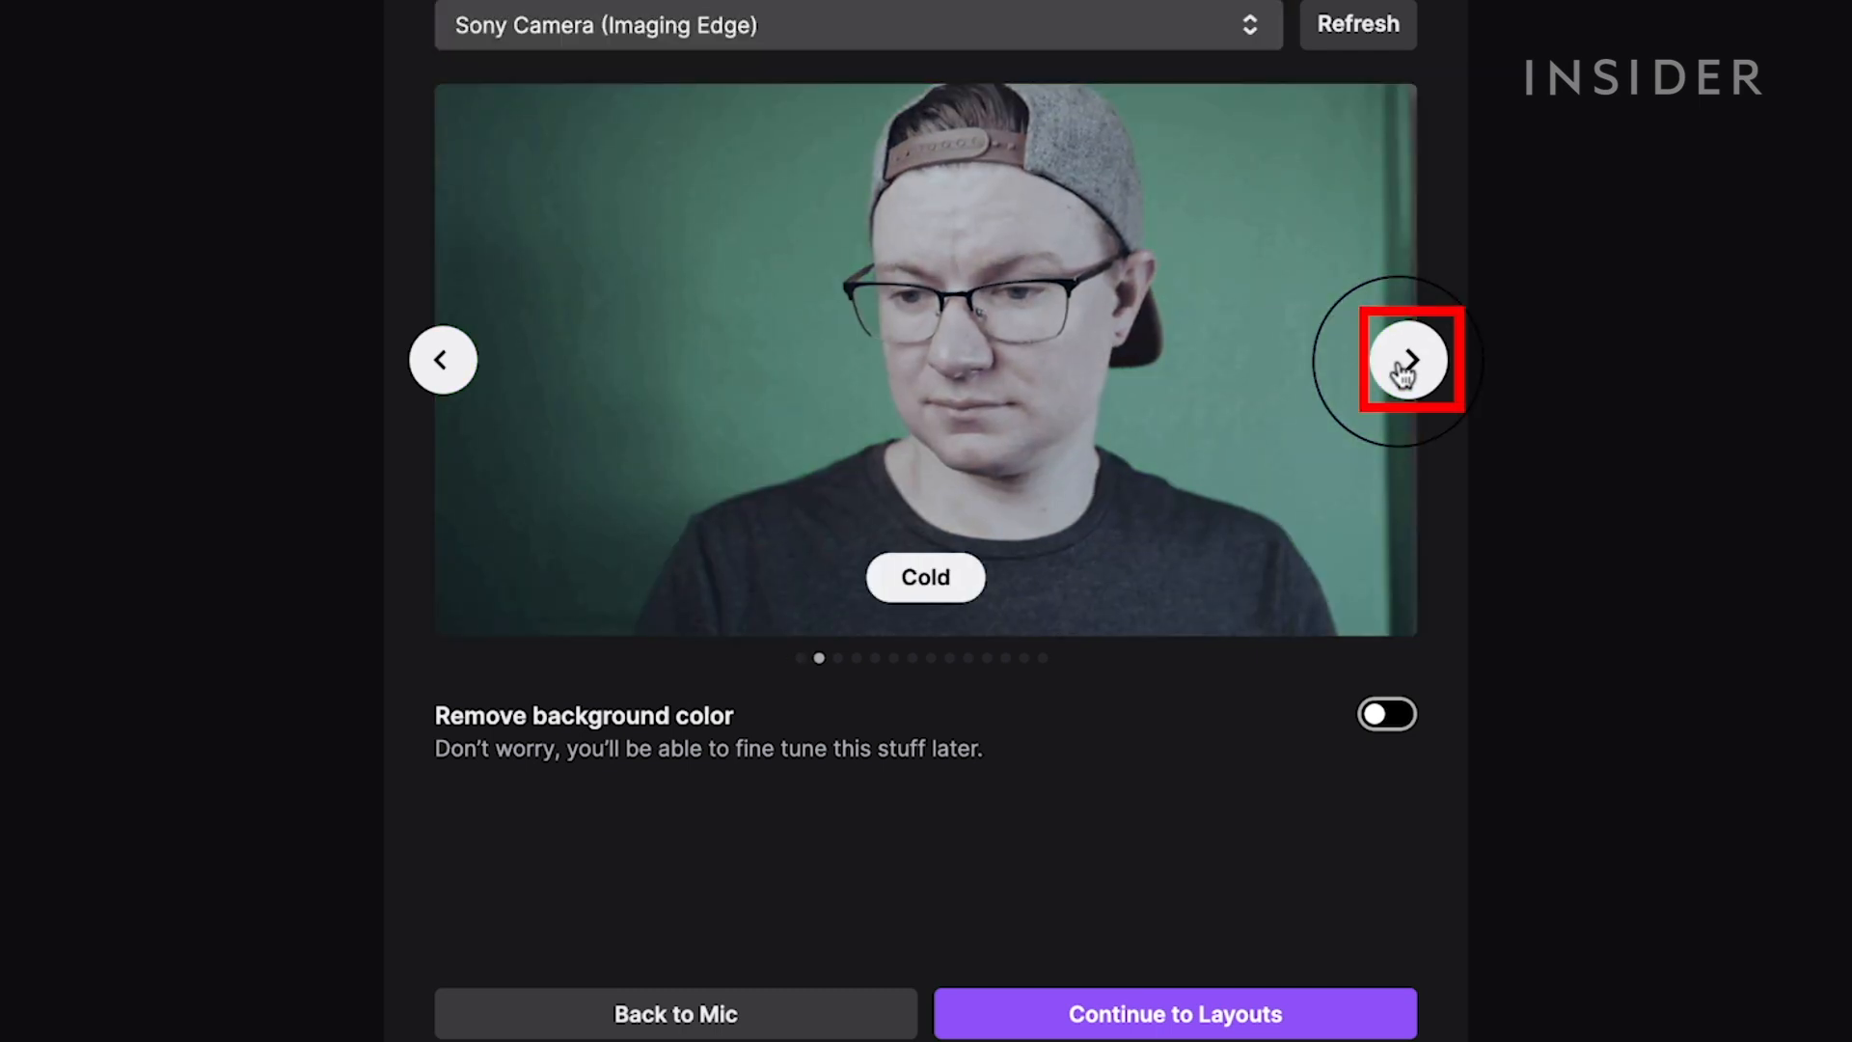
click(1406, 361)
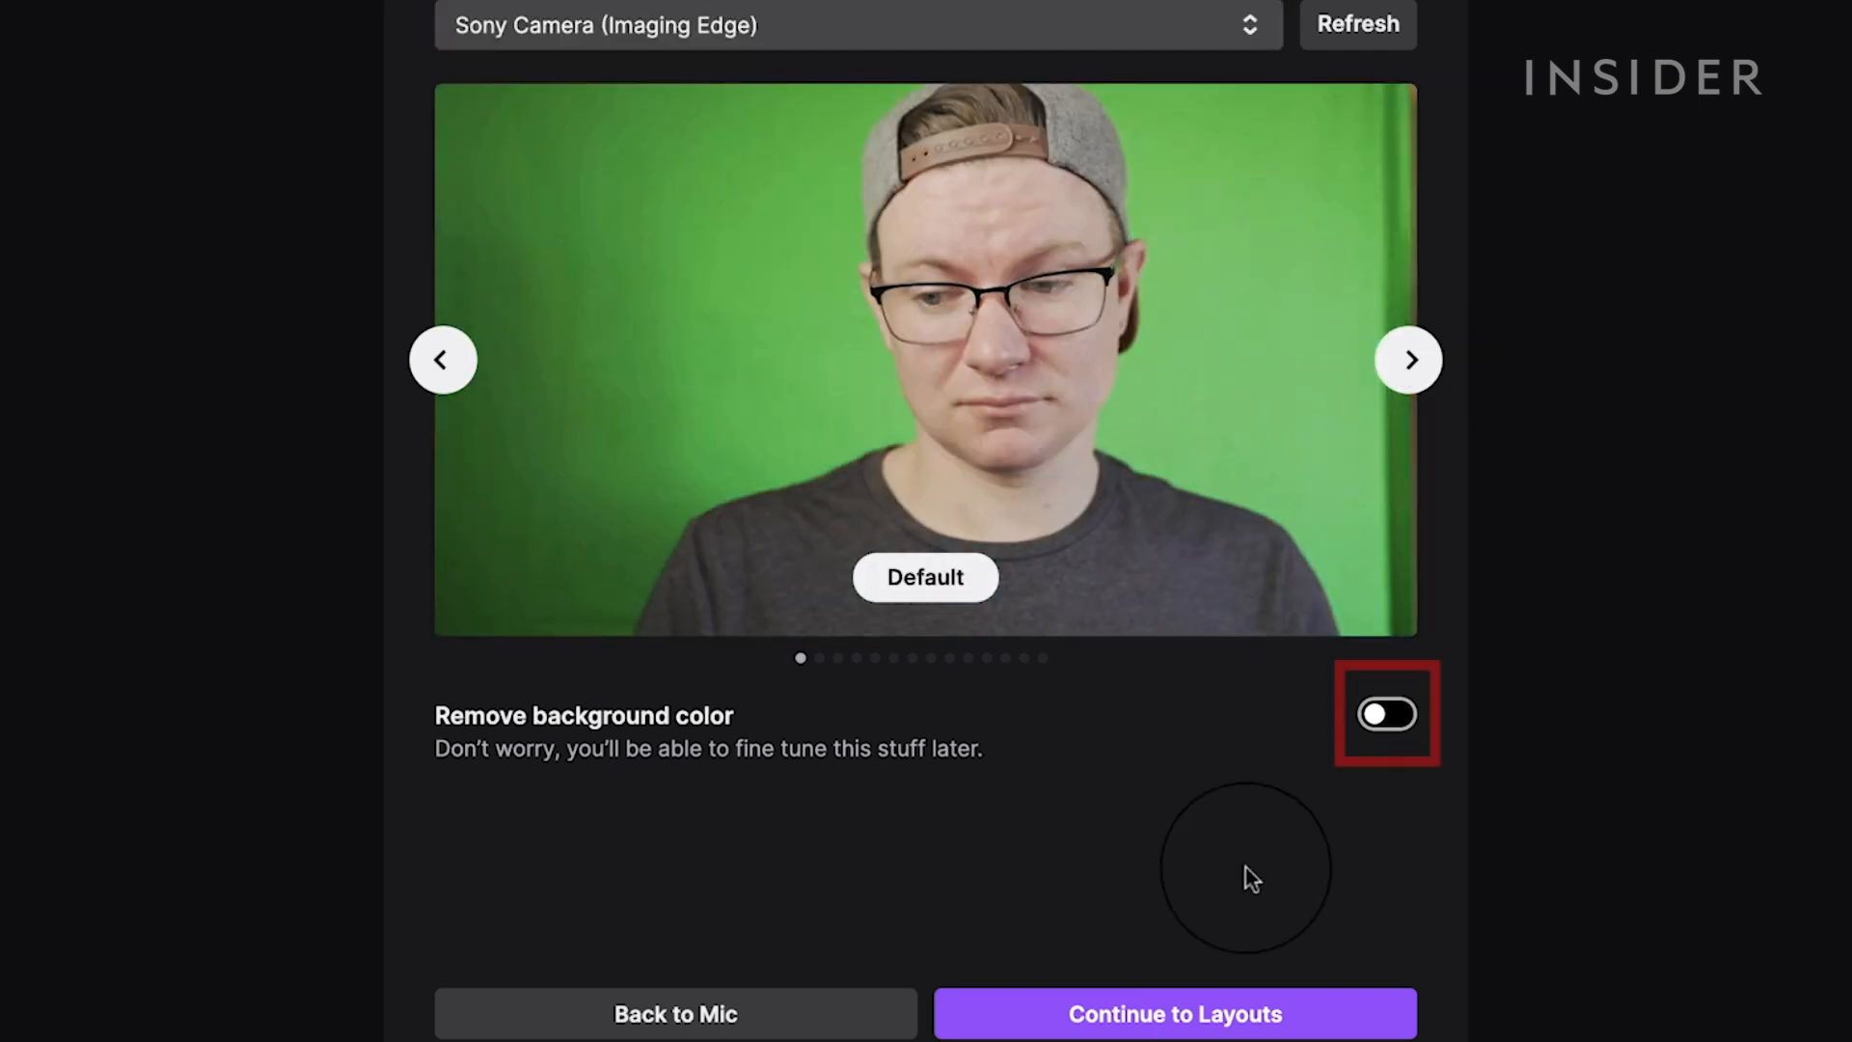
click(1388, 713)
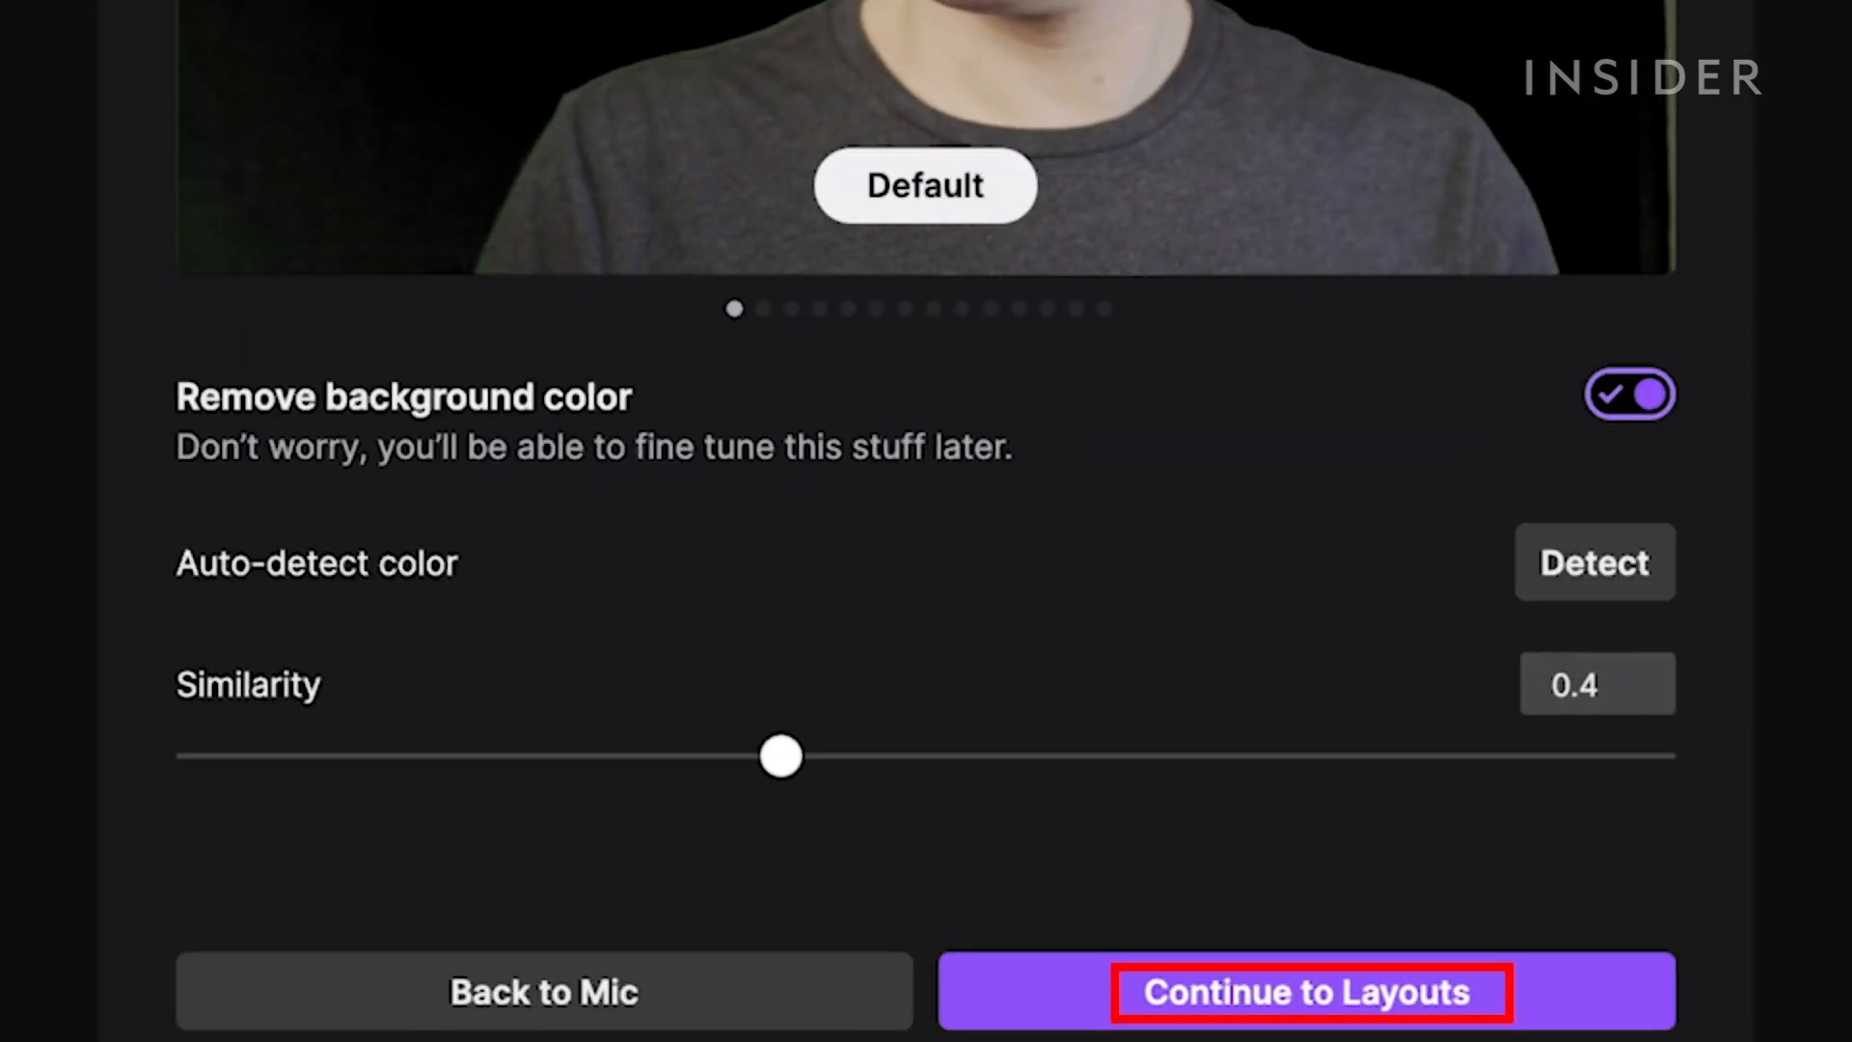
Pass the layouts step and review the quality test recommending 480p60, then tweak its settings.
click(1304, 992)
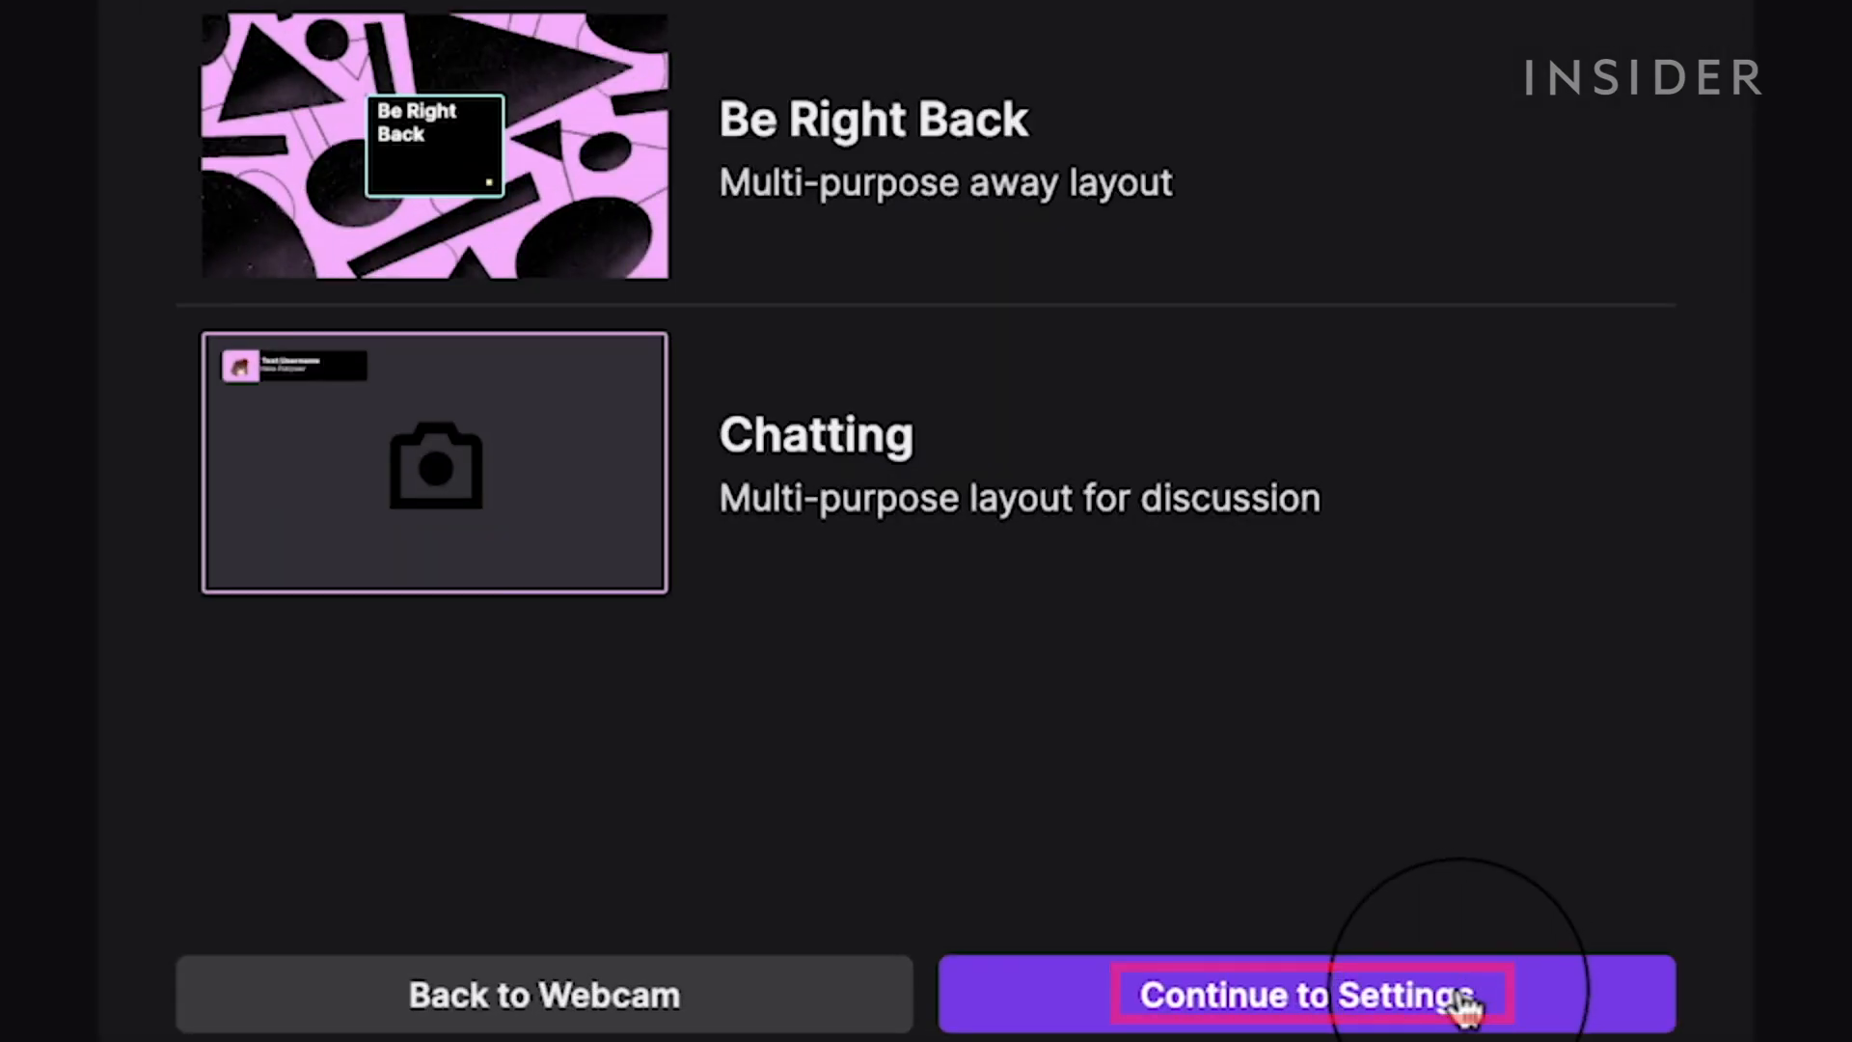
click(1302, 994)
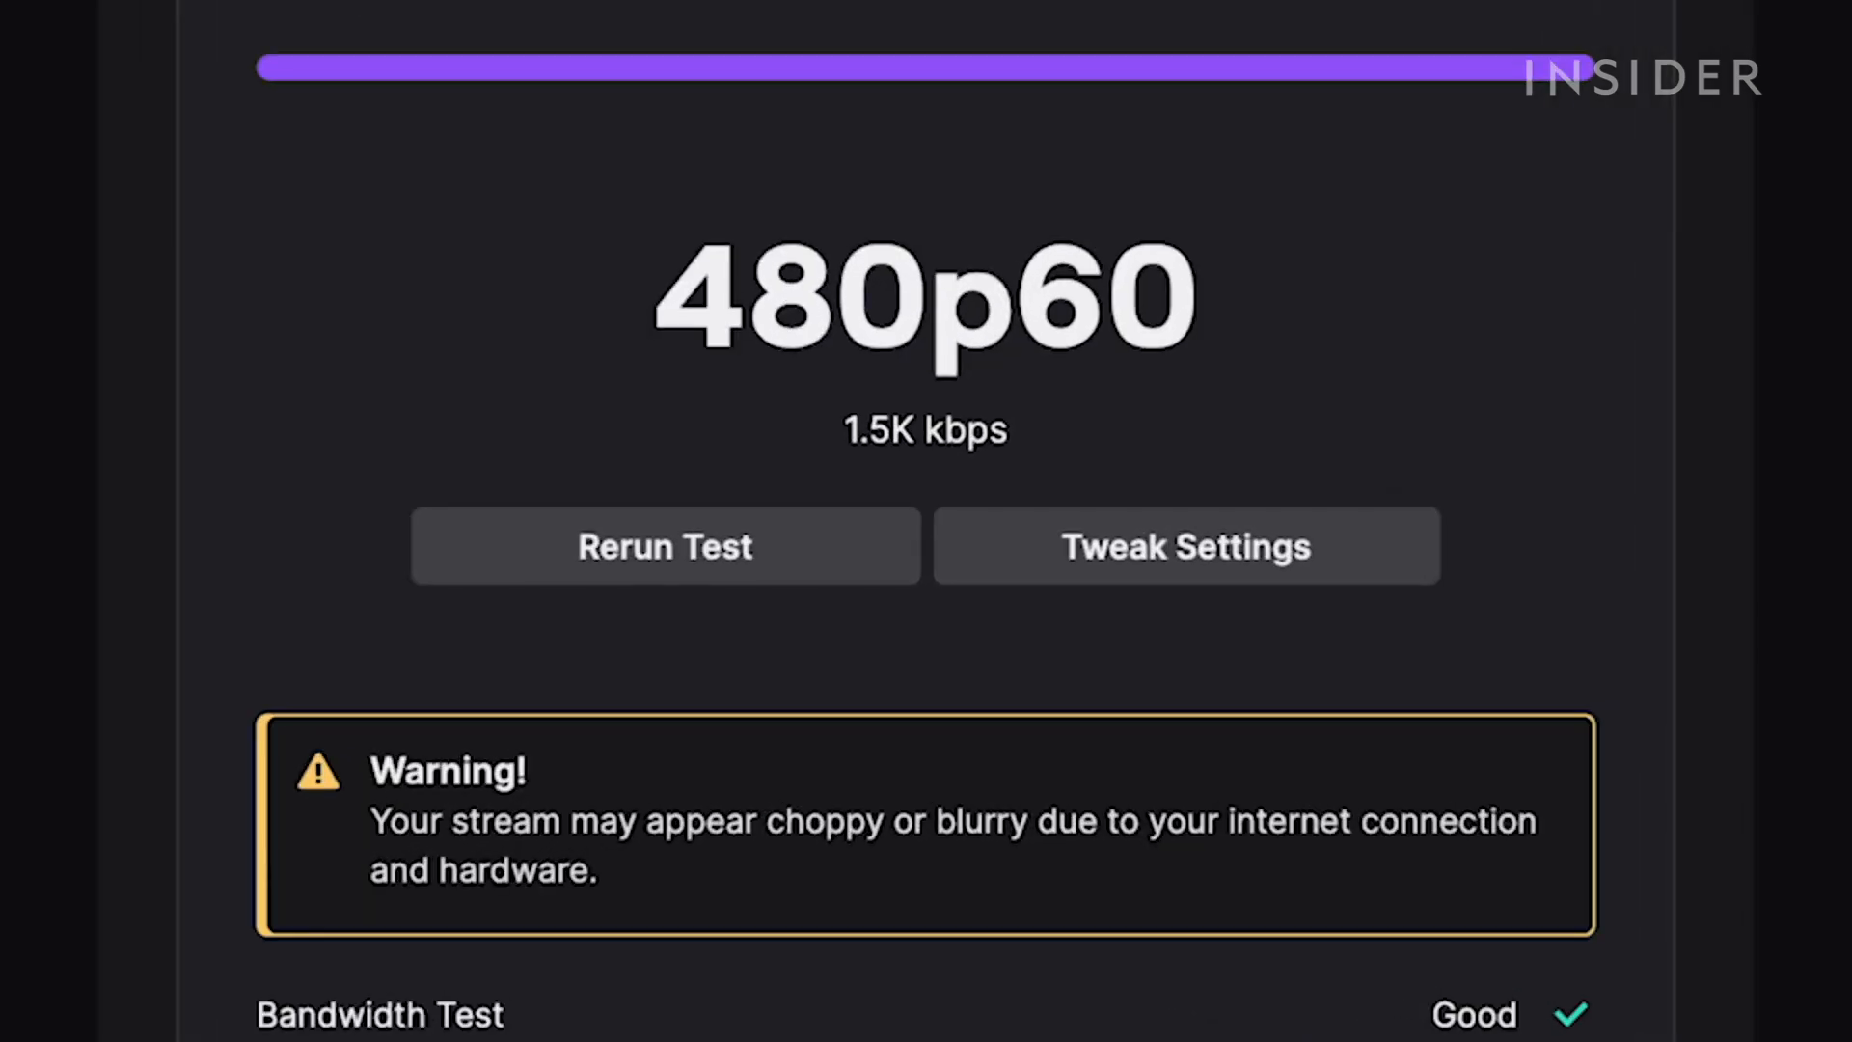
click(1184, 546)
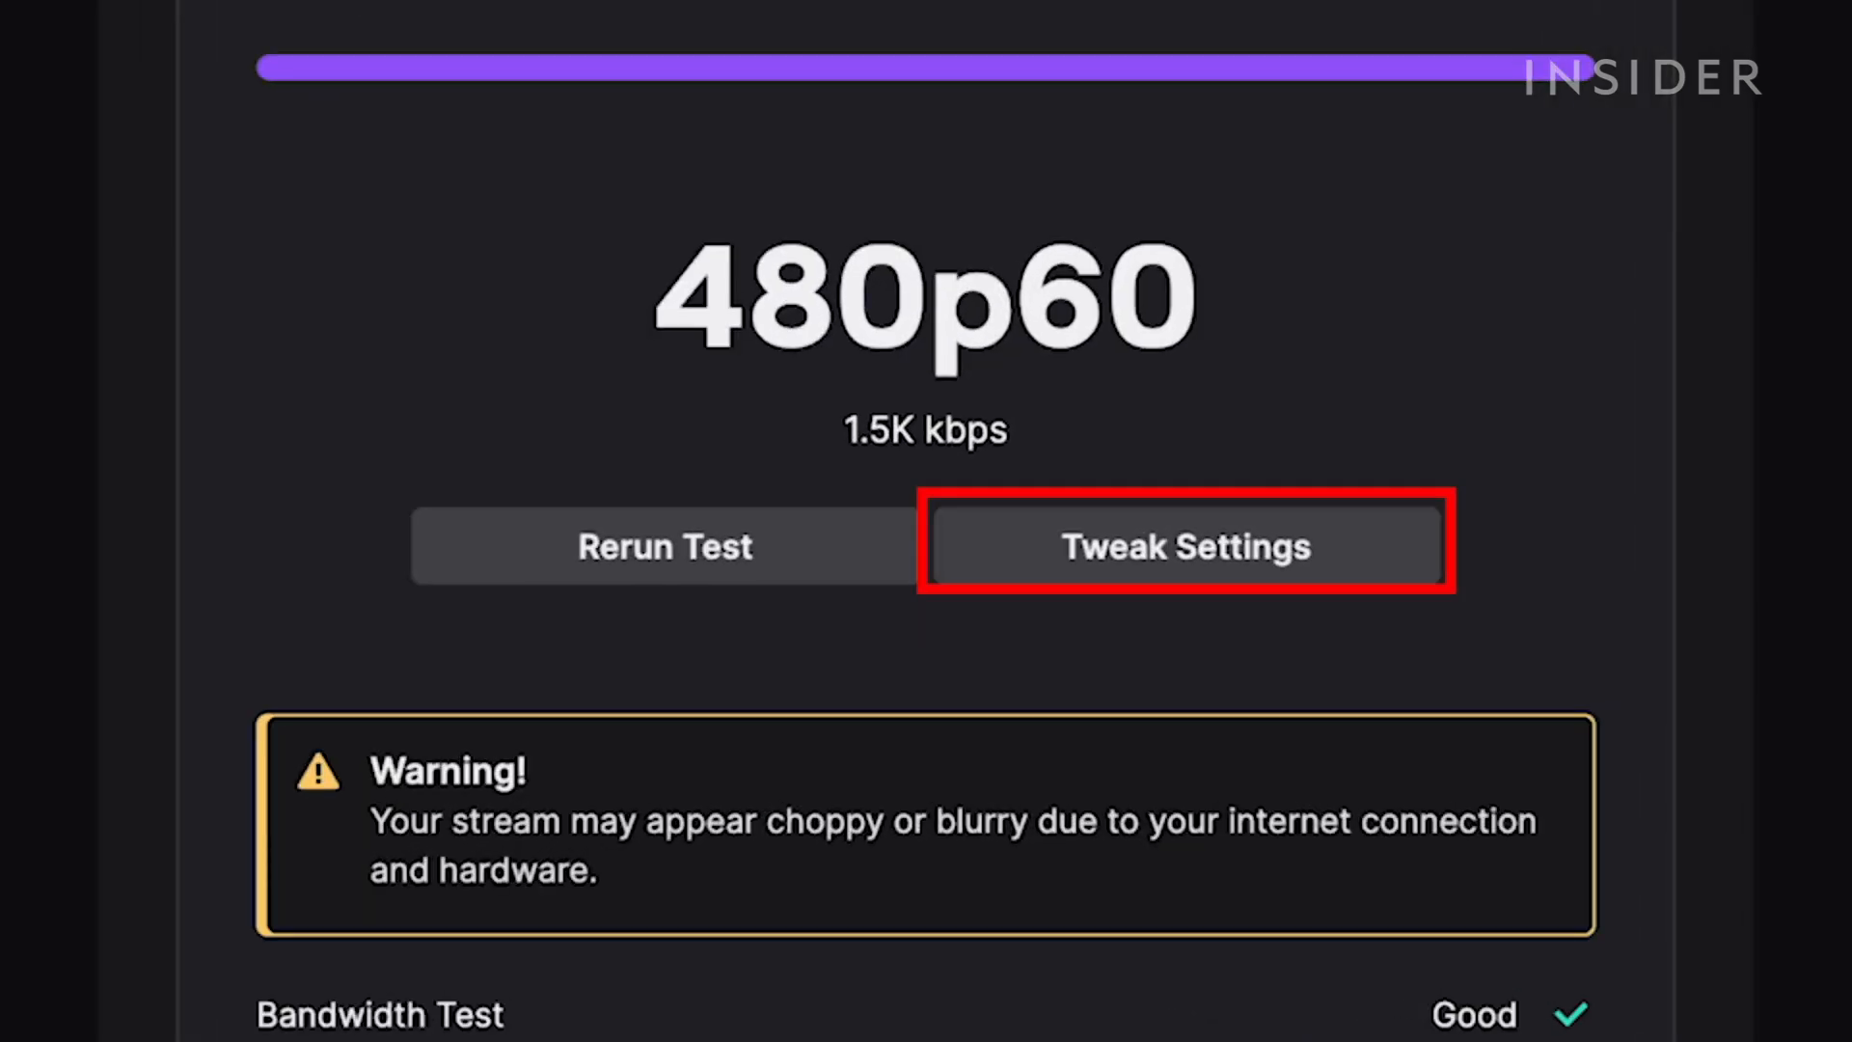
scroll(down, 3)
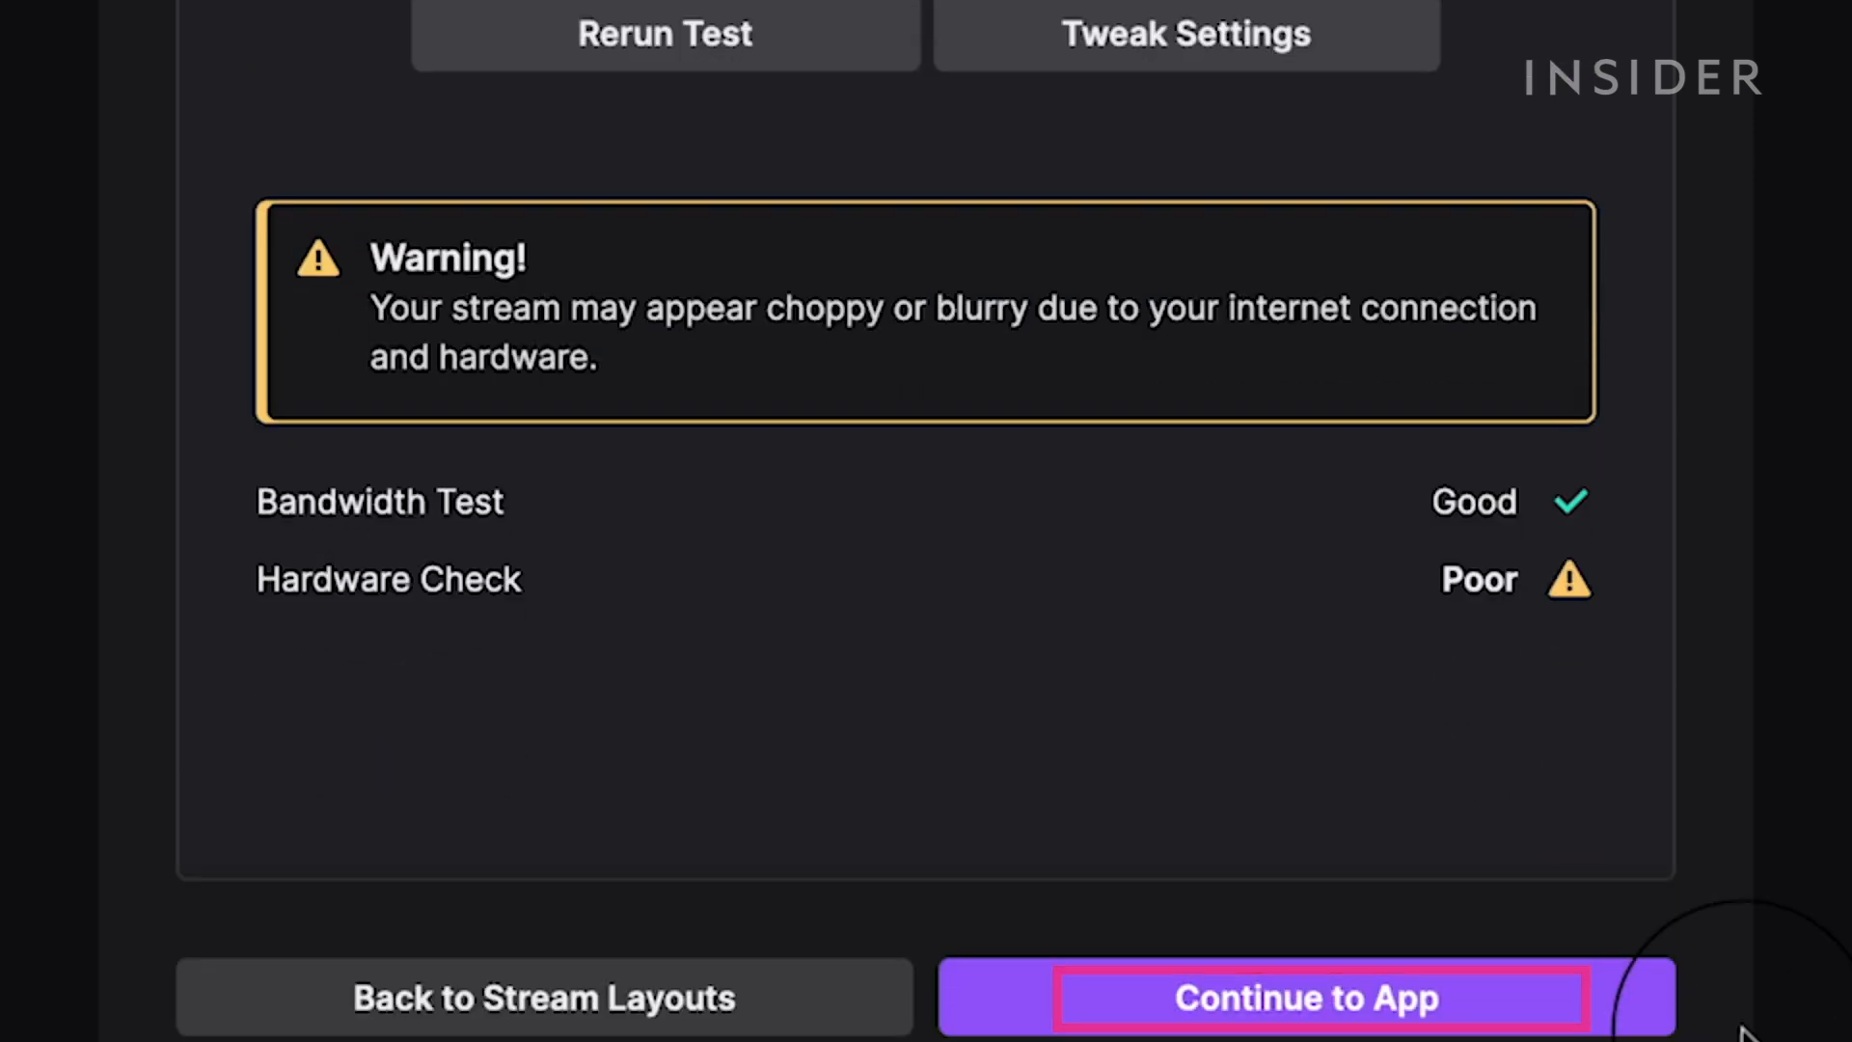
Finish setup into the dashboard and go live with the Fortnite stream.
click(1306, 997)
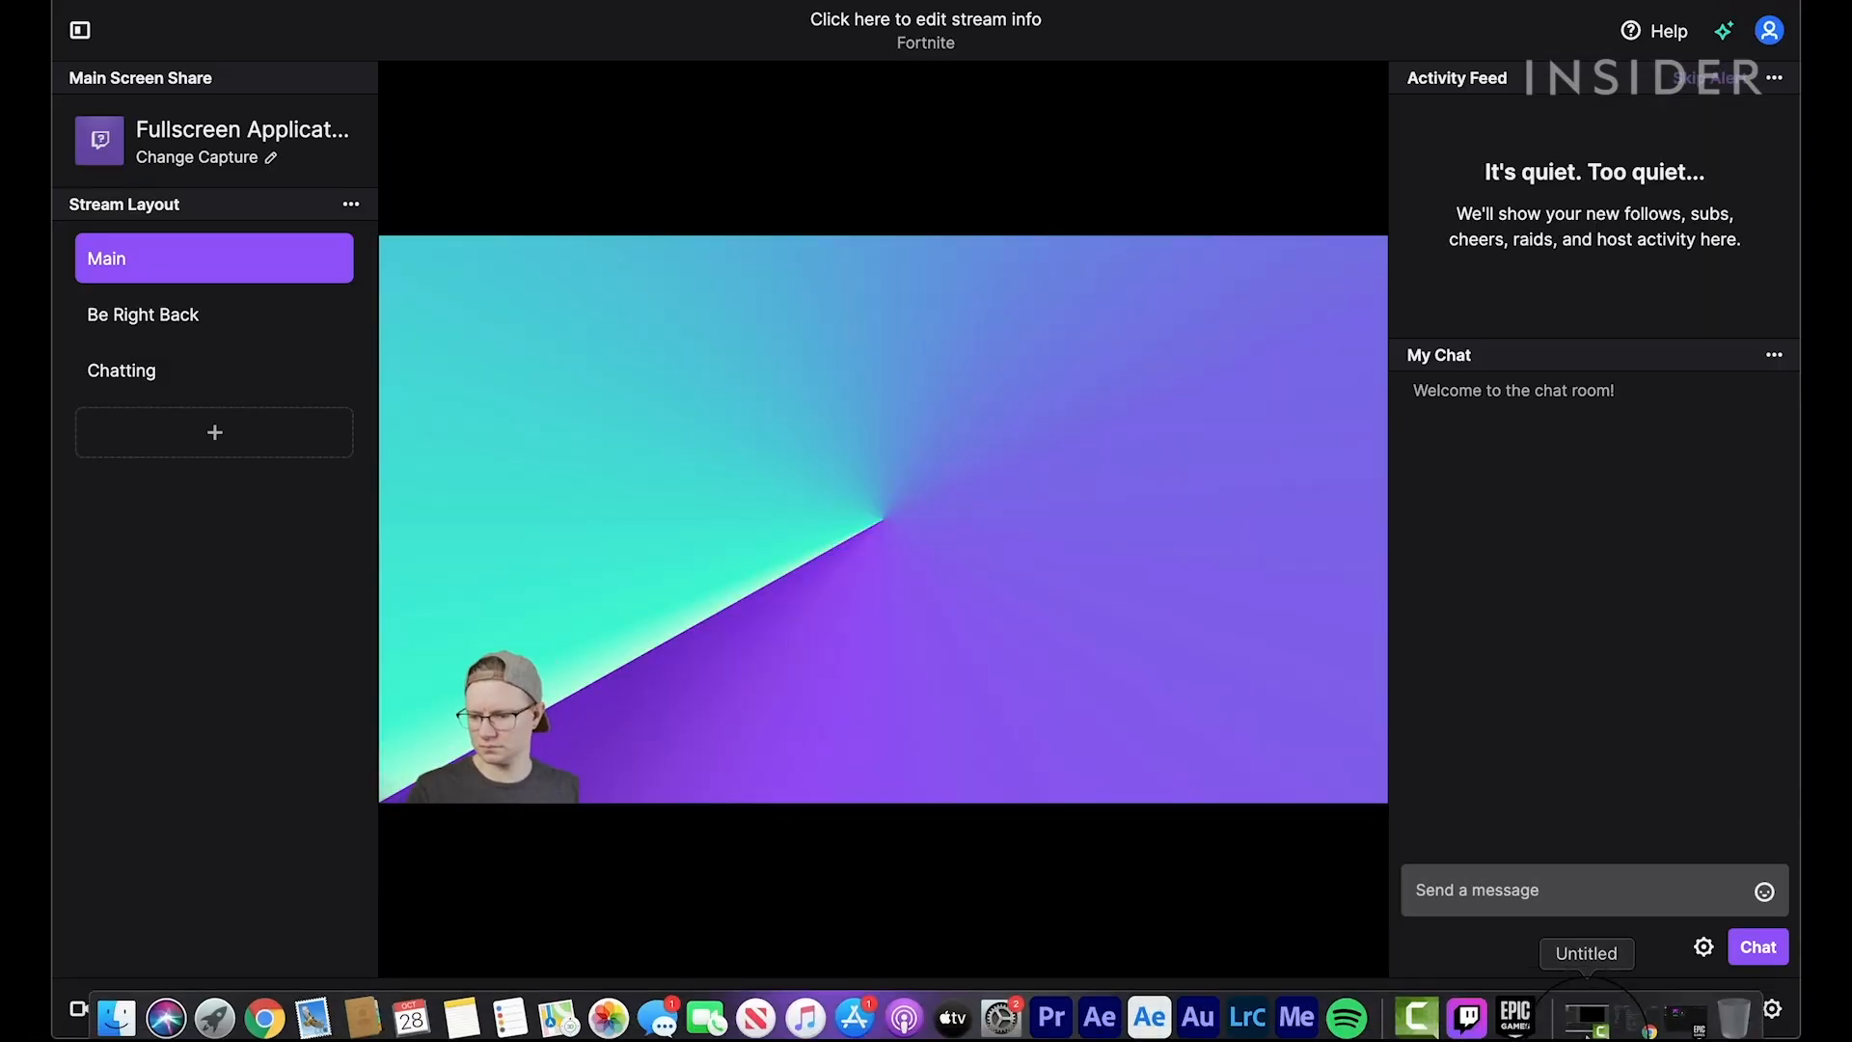
click(1513, 1017)
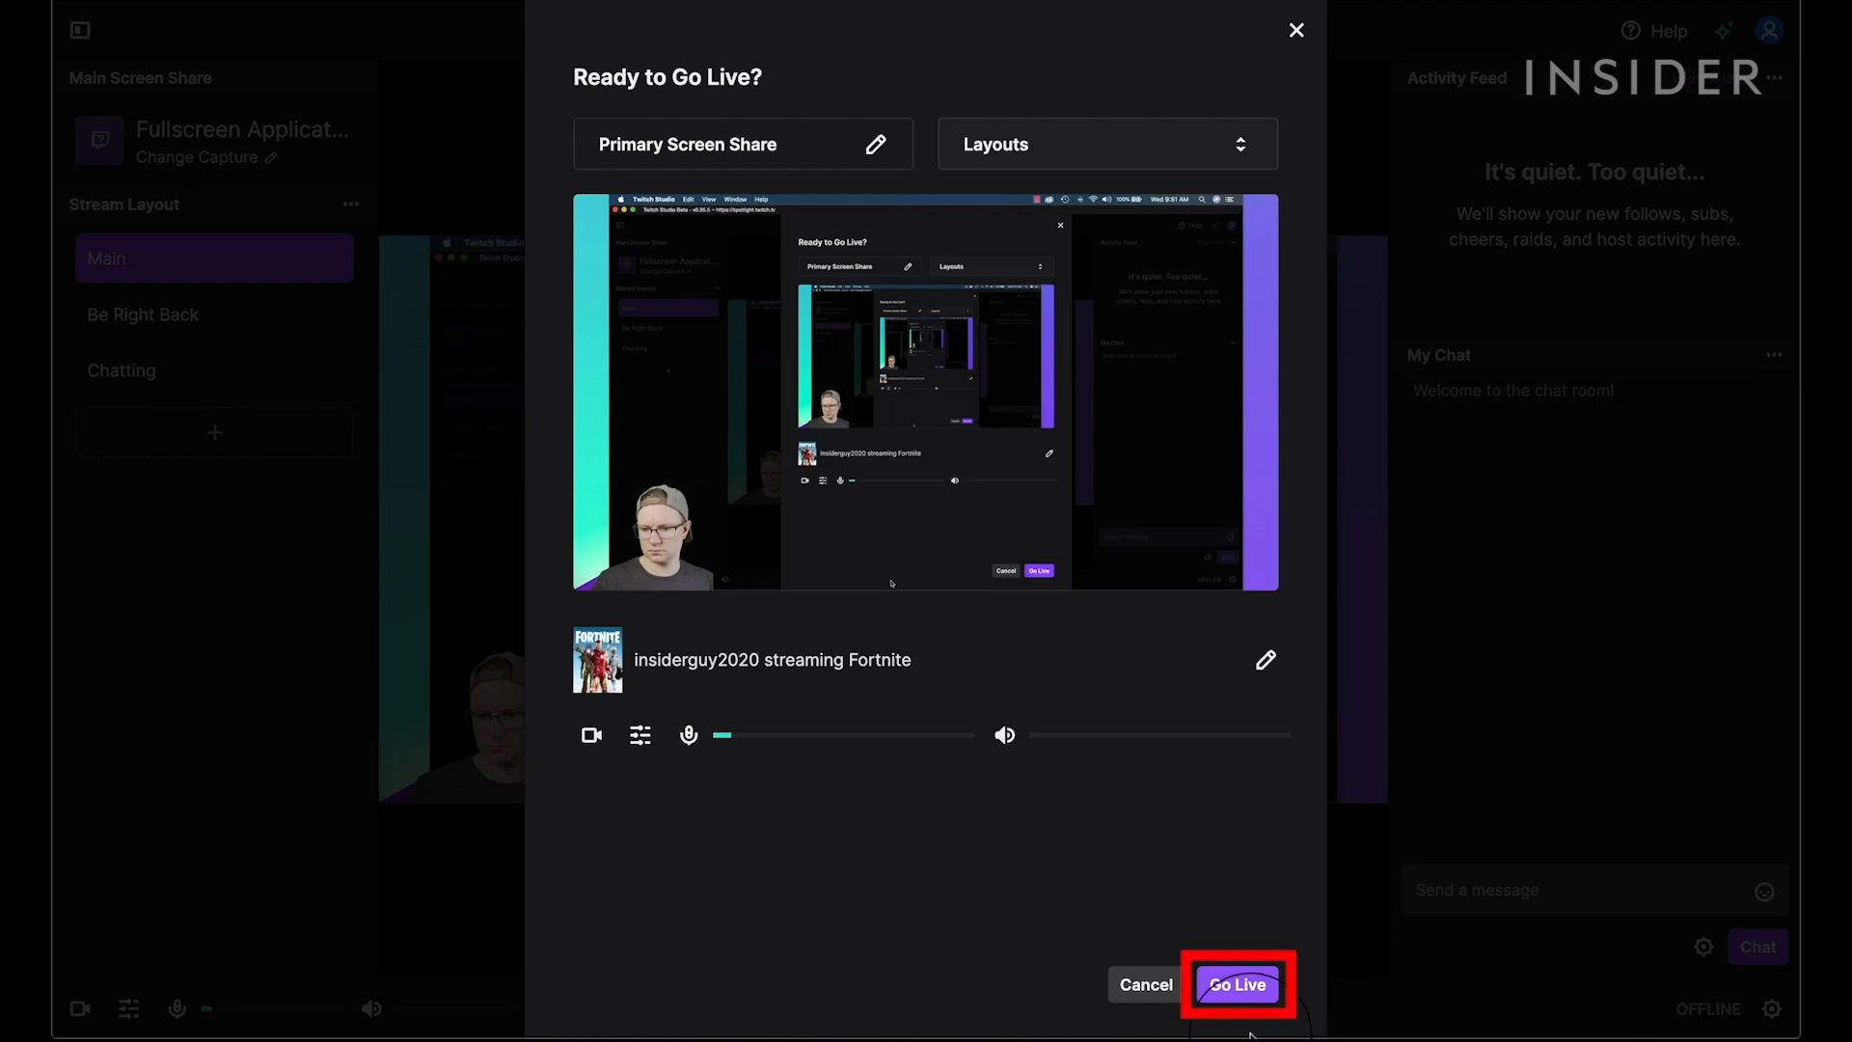
click(1237, 984)
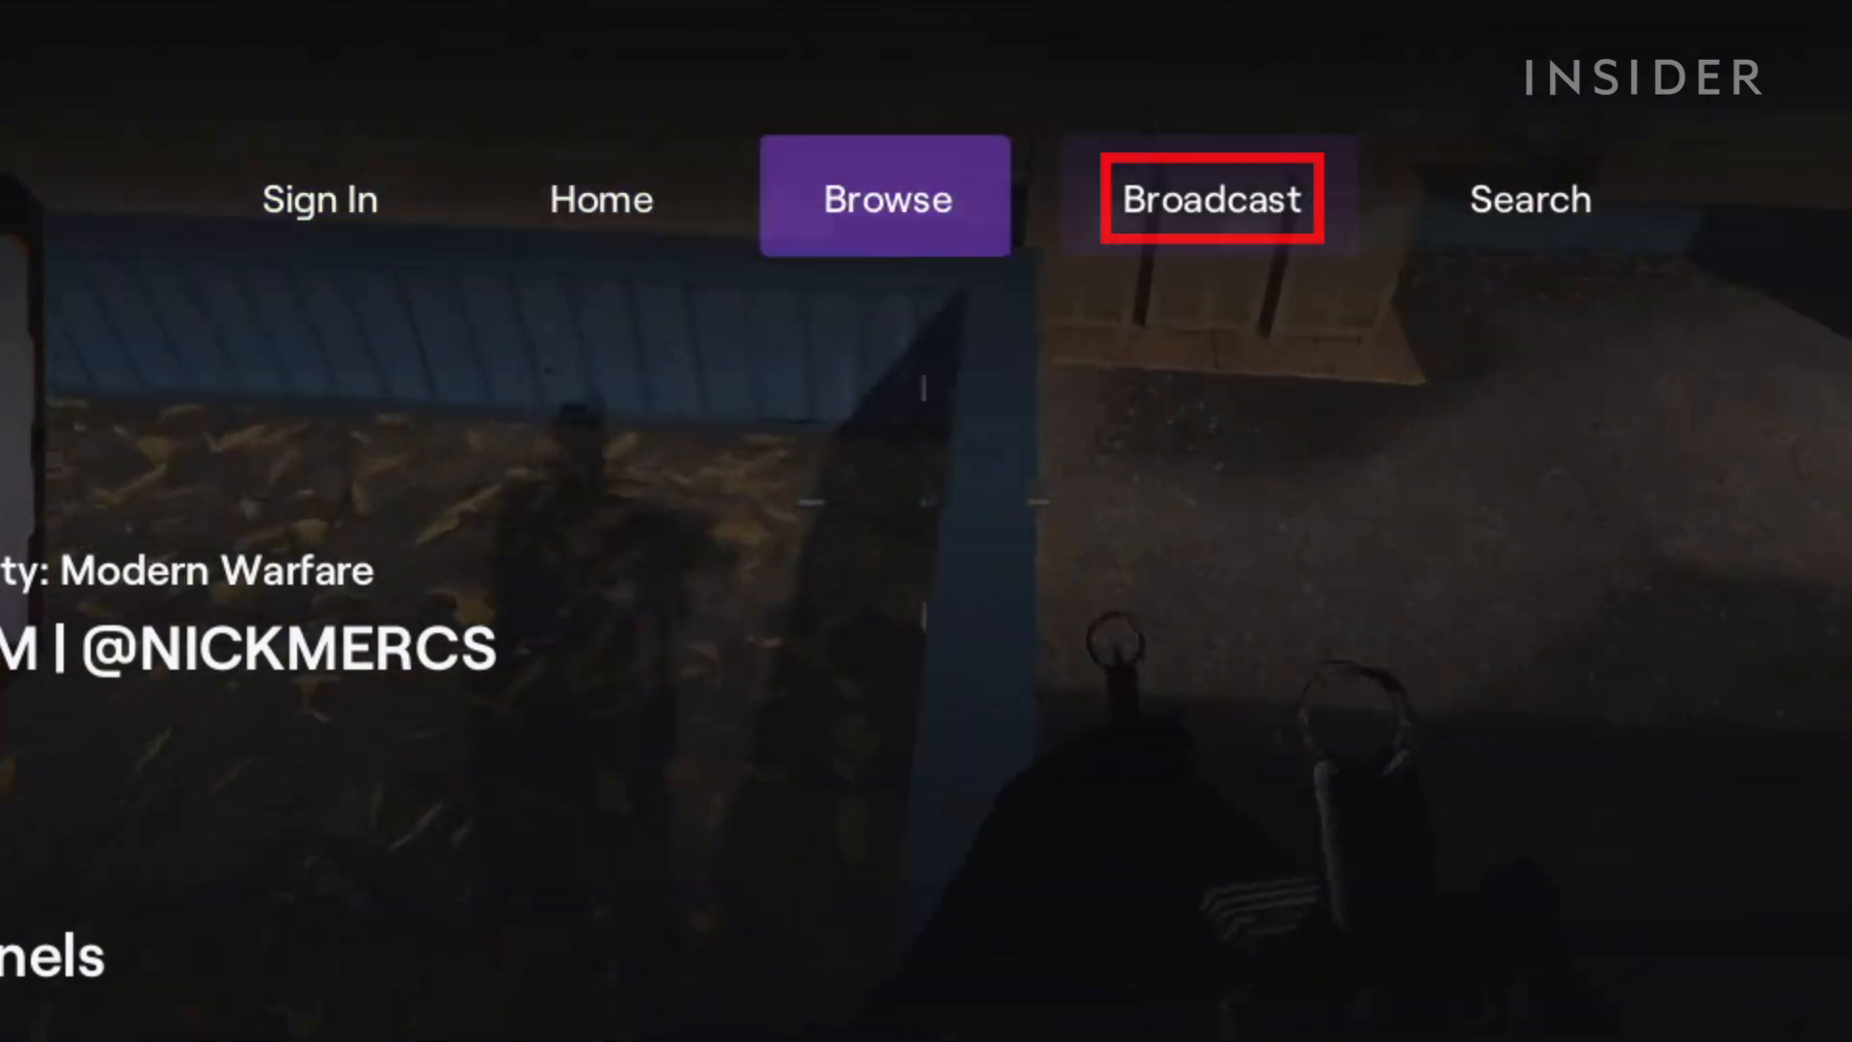
Select Broadcast from the Xbox Twitch app's top menu.
click(1208, 198)
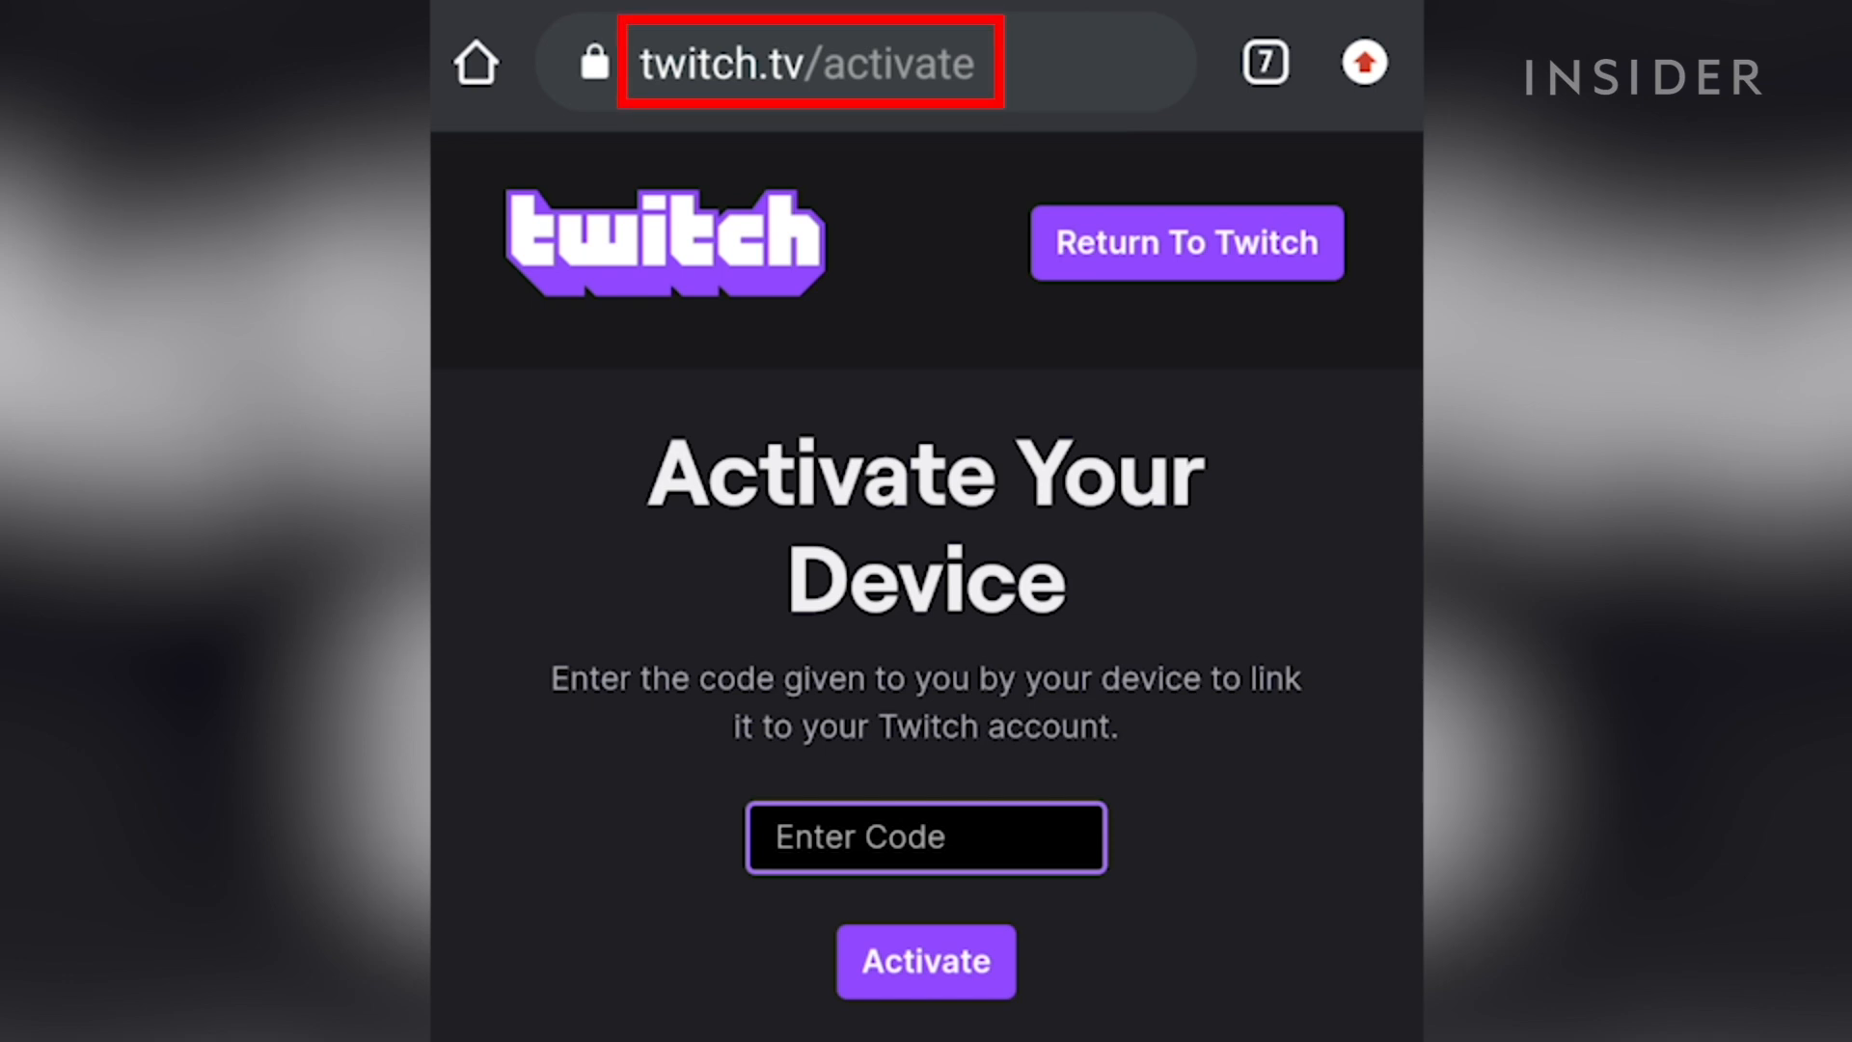
Load twitch.tv/activate on the phone and focus the Enter Code field.
click(924, 835)
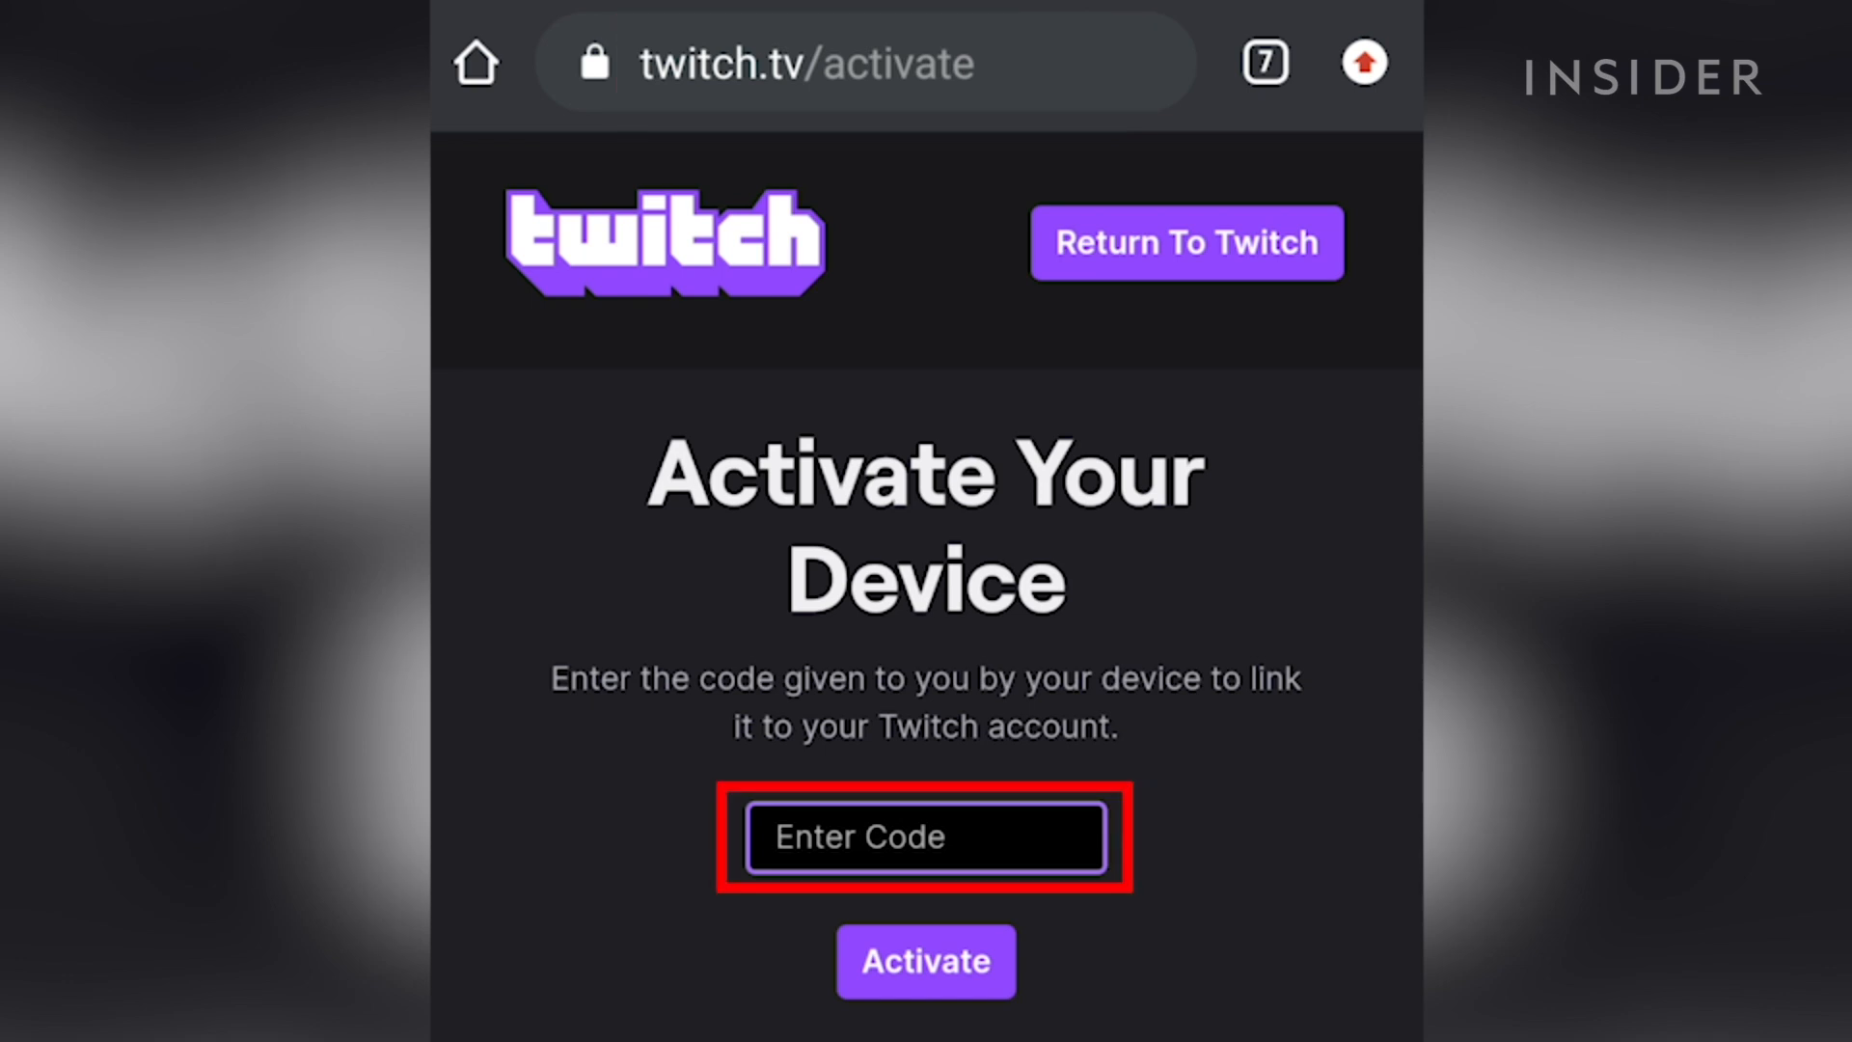
click(924, 835)
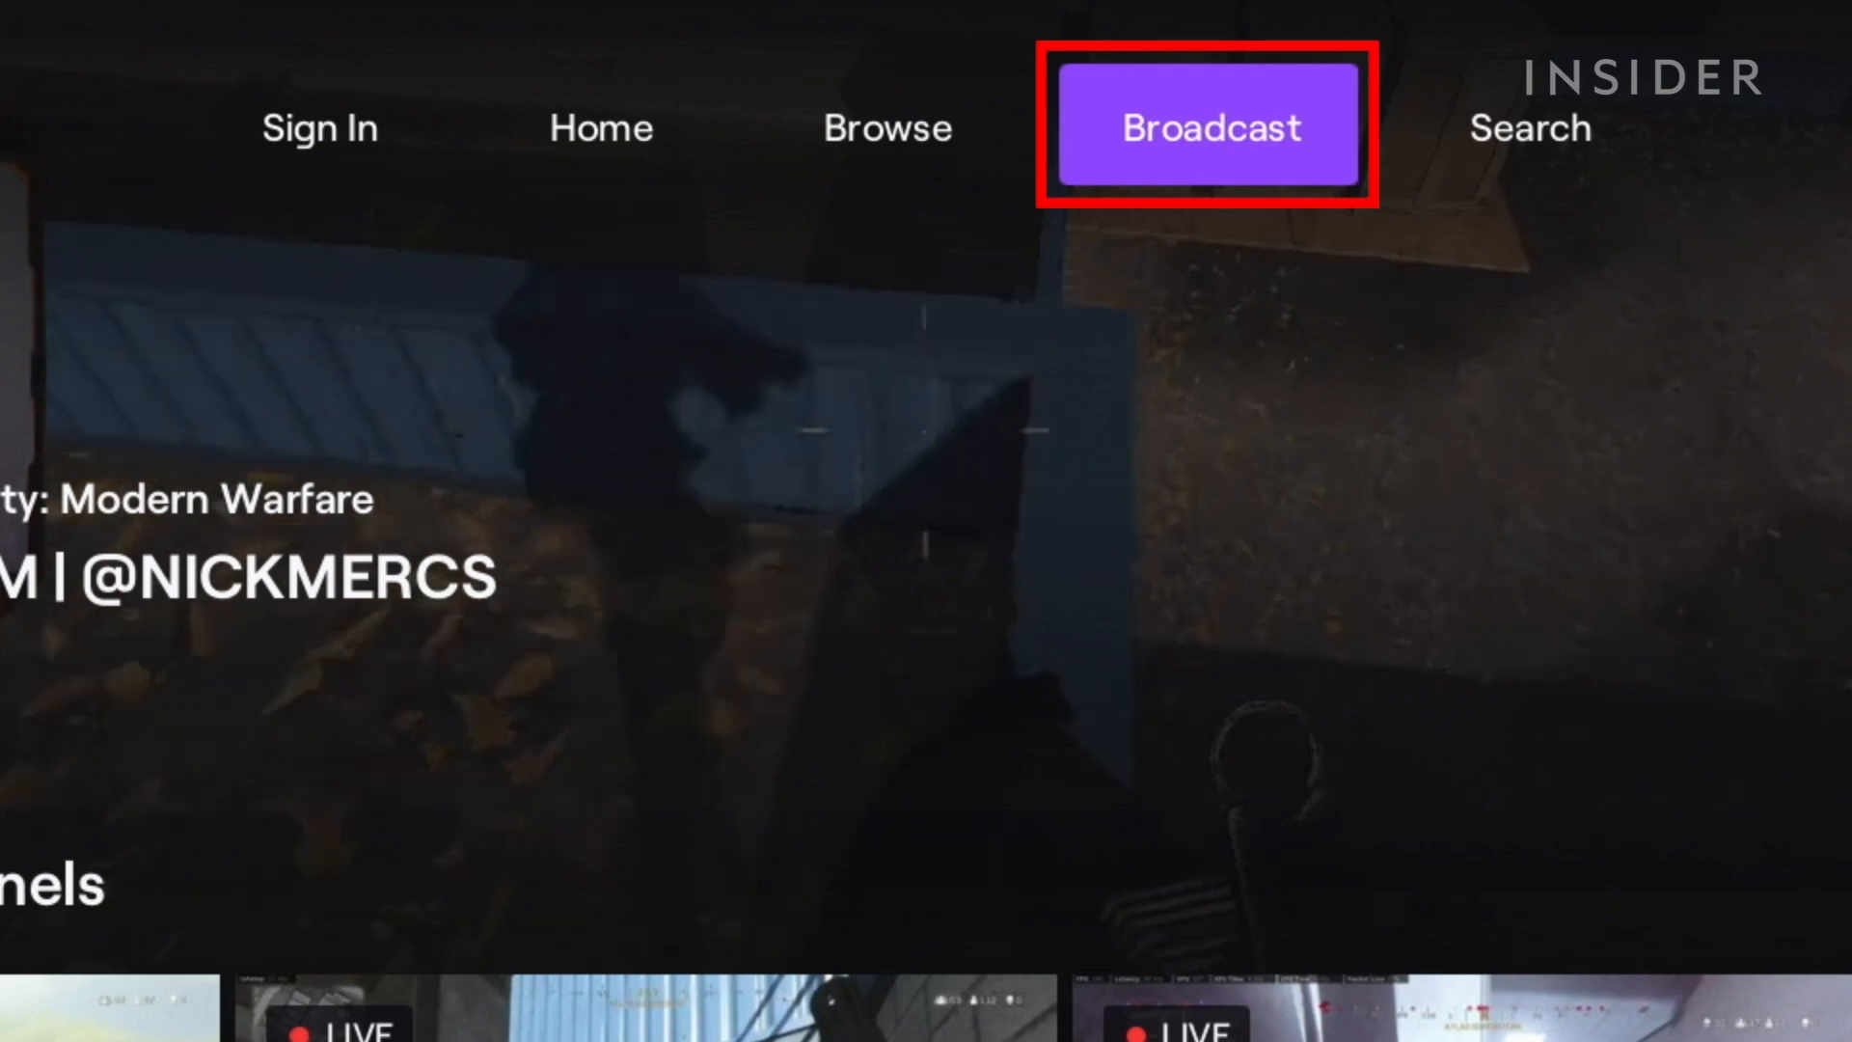
Start the console broadcast at 720p resolution from the Broadcast page.
click(1207, 127)
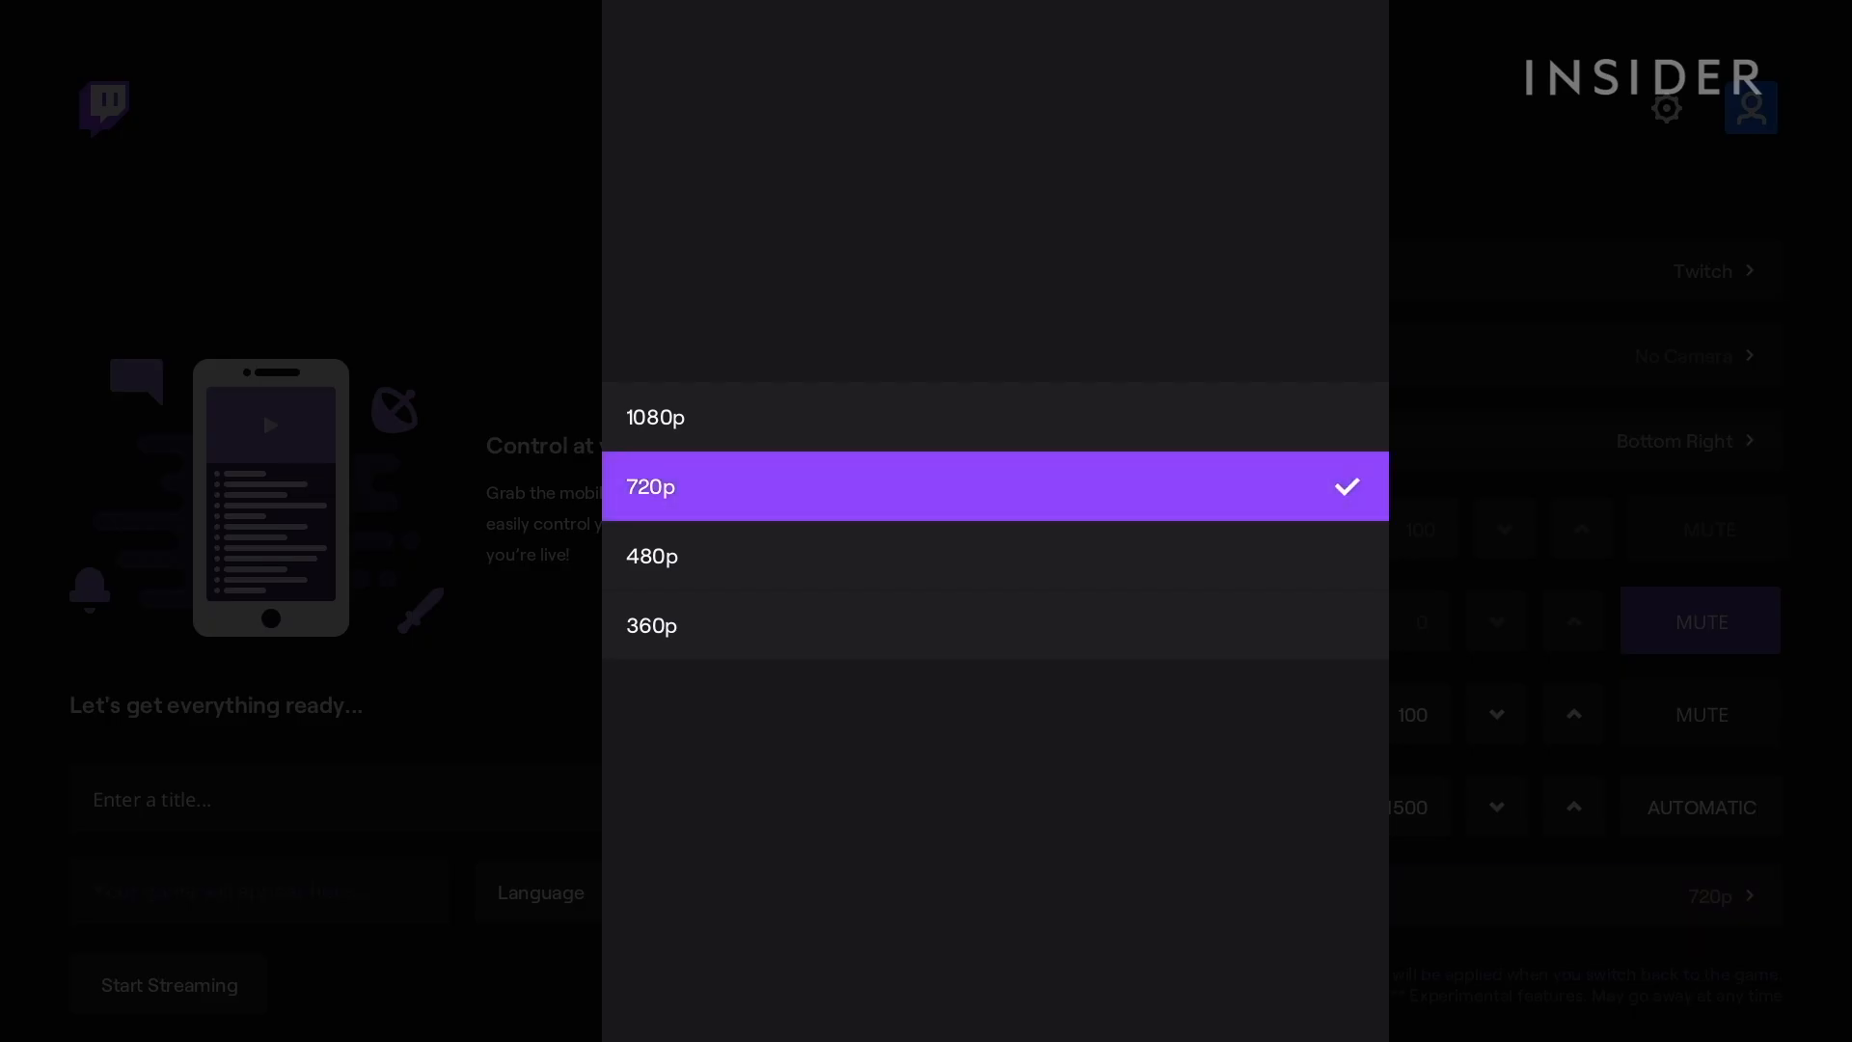
click(656, 417)
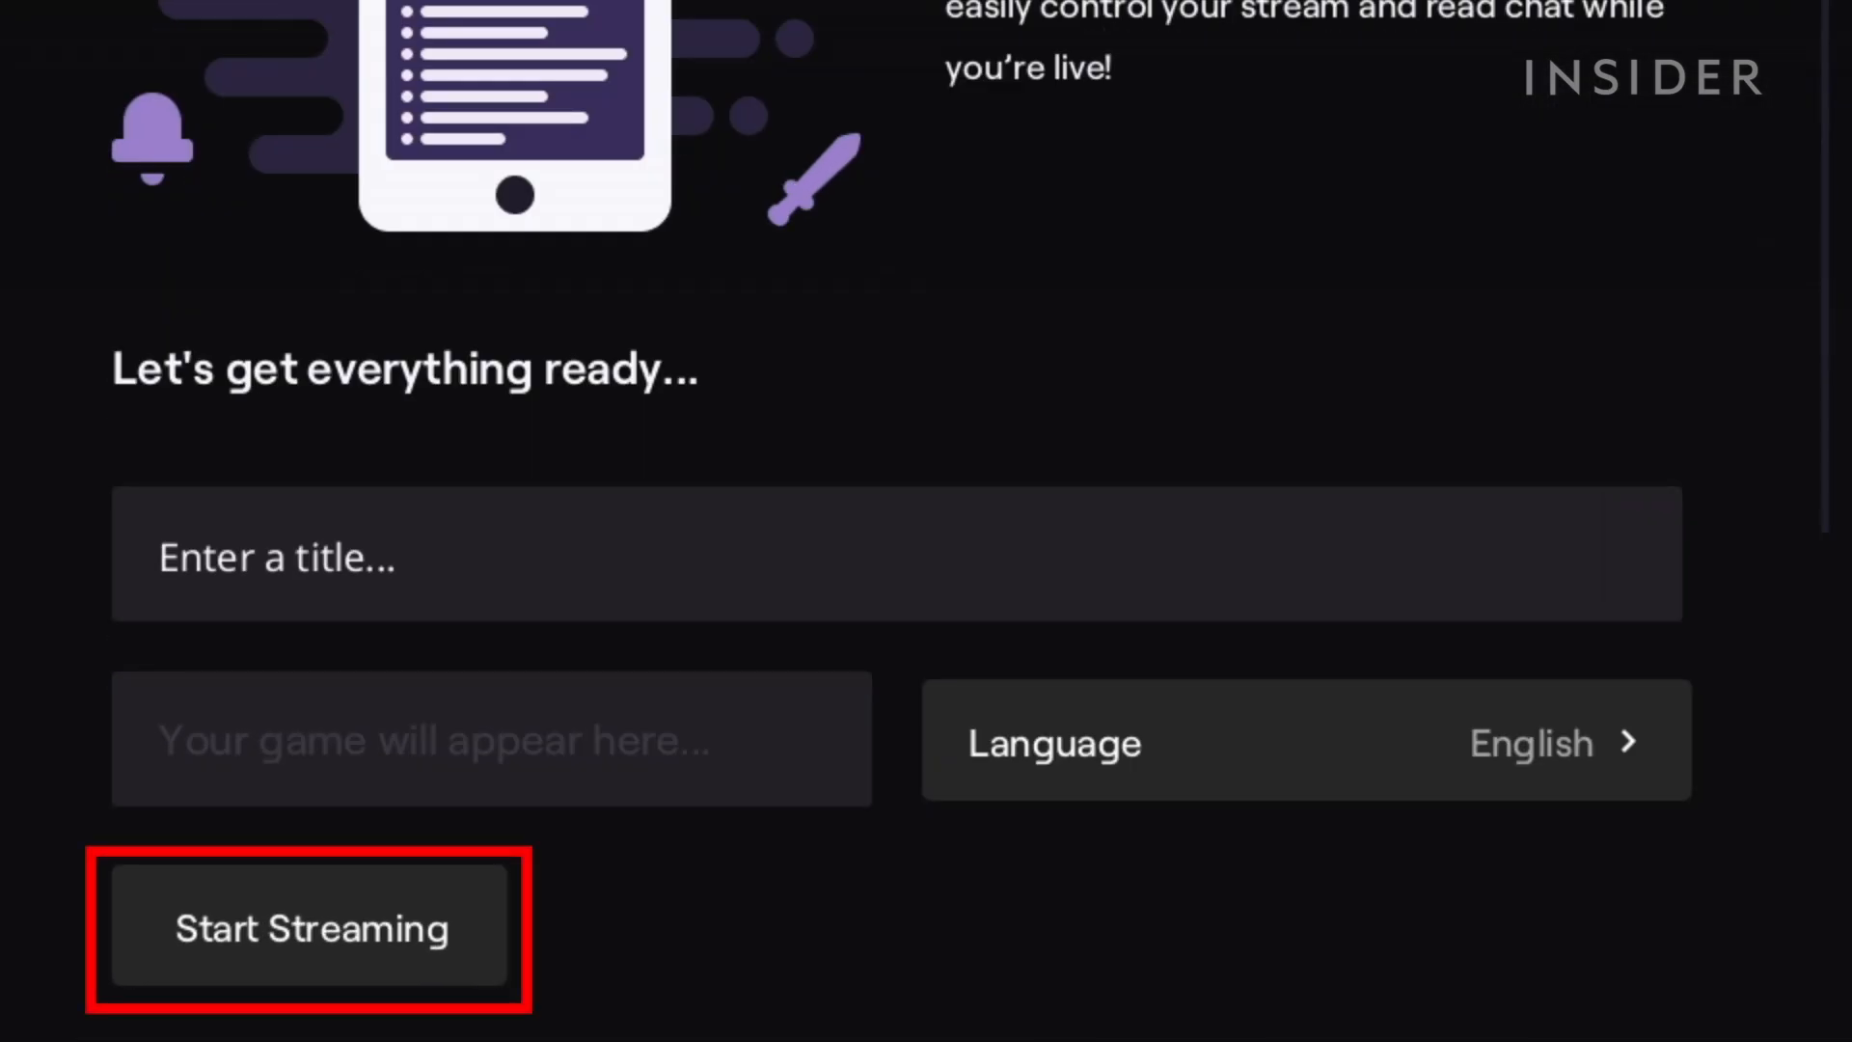
click(310, 928)
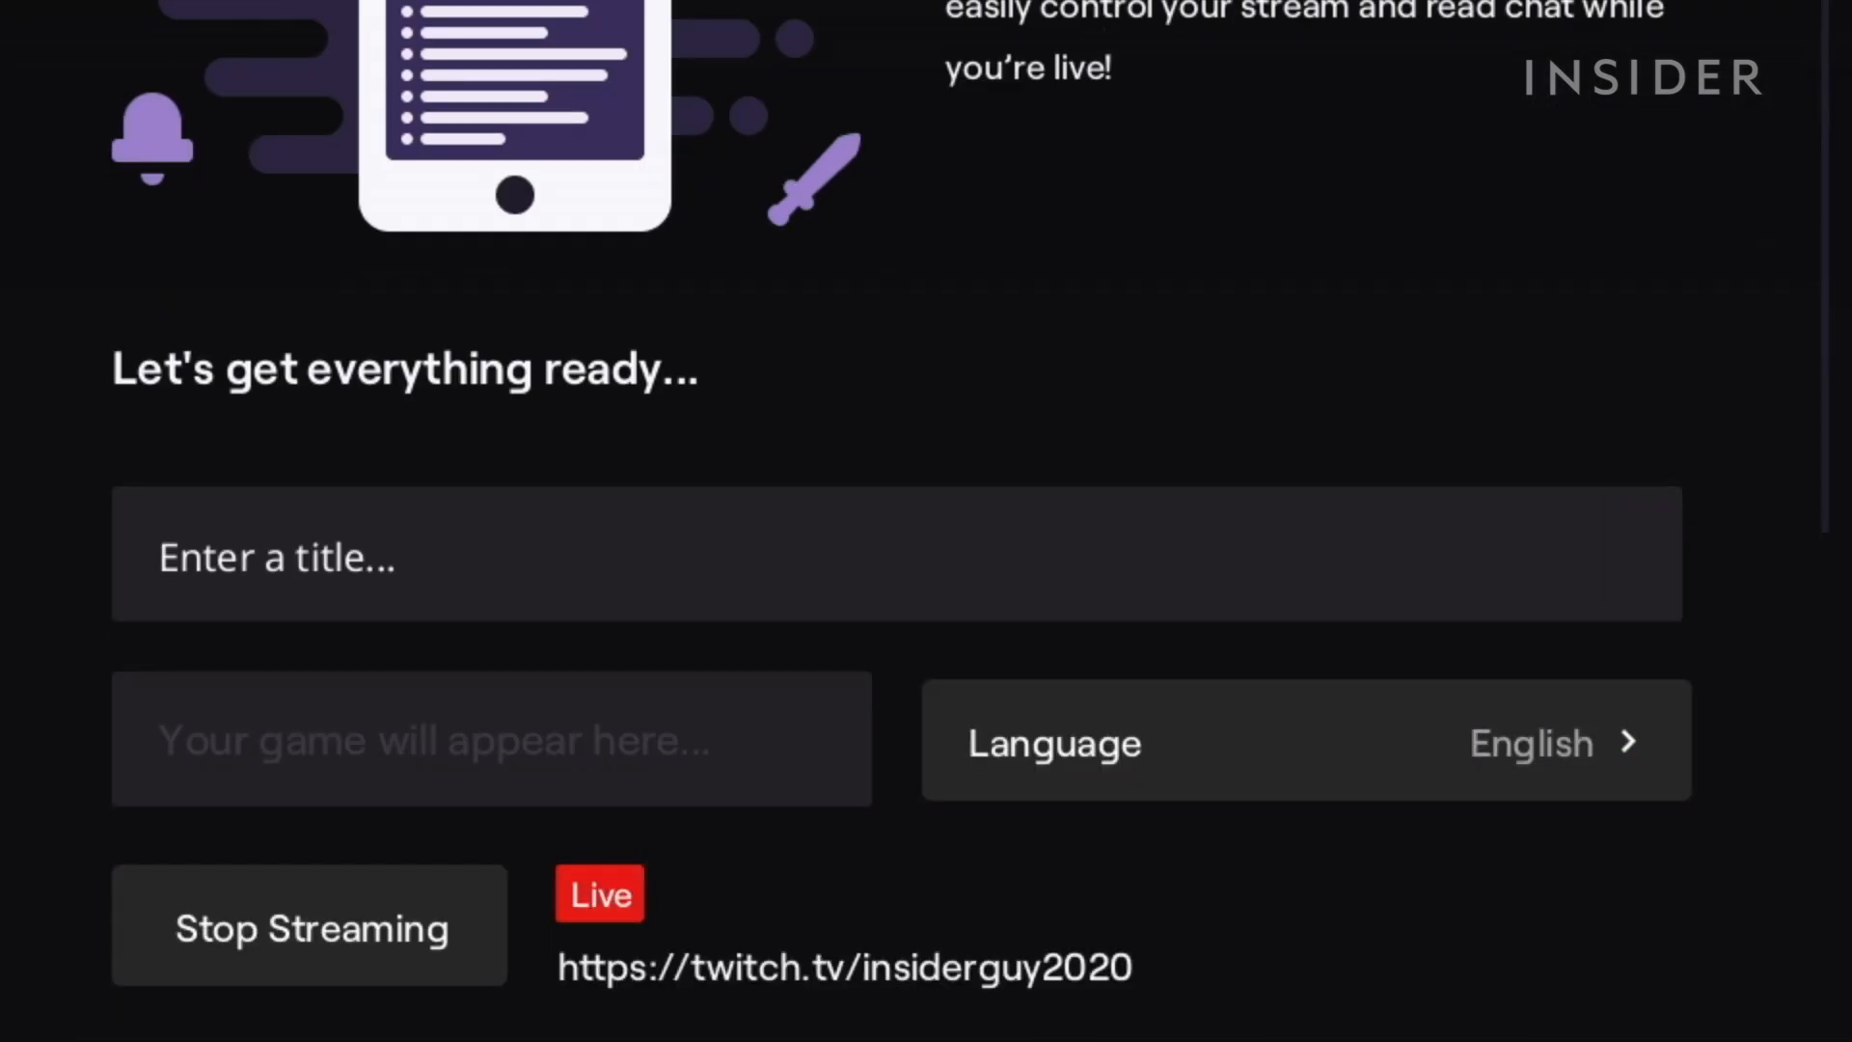